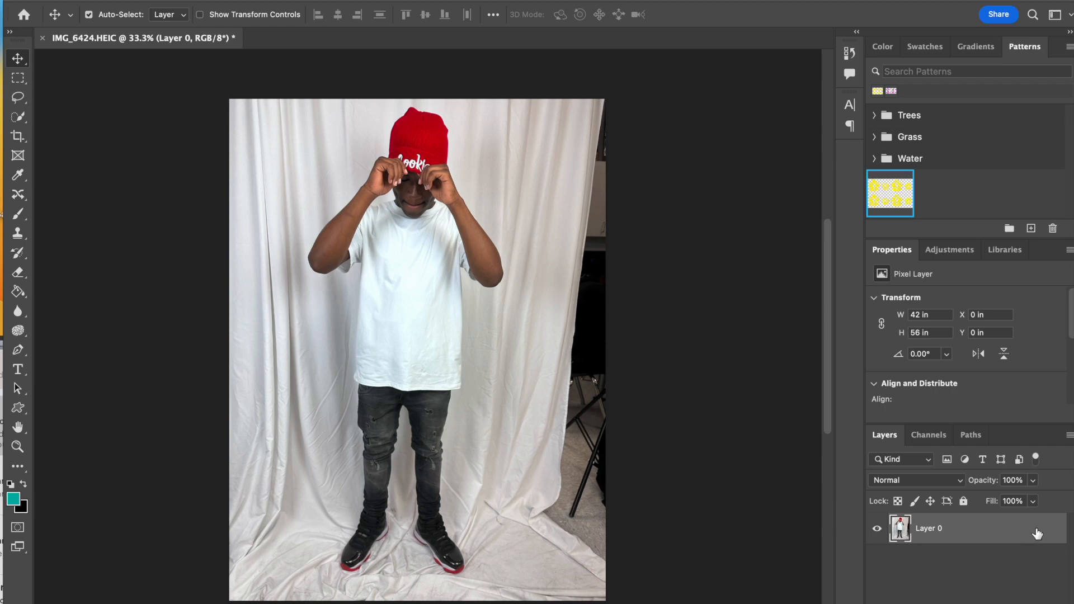
{"action": "mouse_move", "coordinate": [993, 533]}
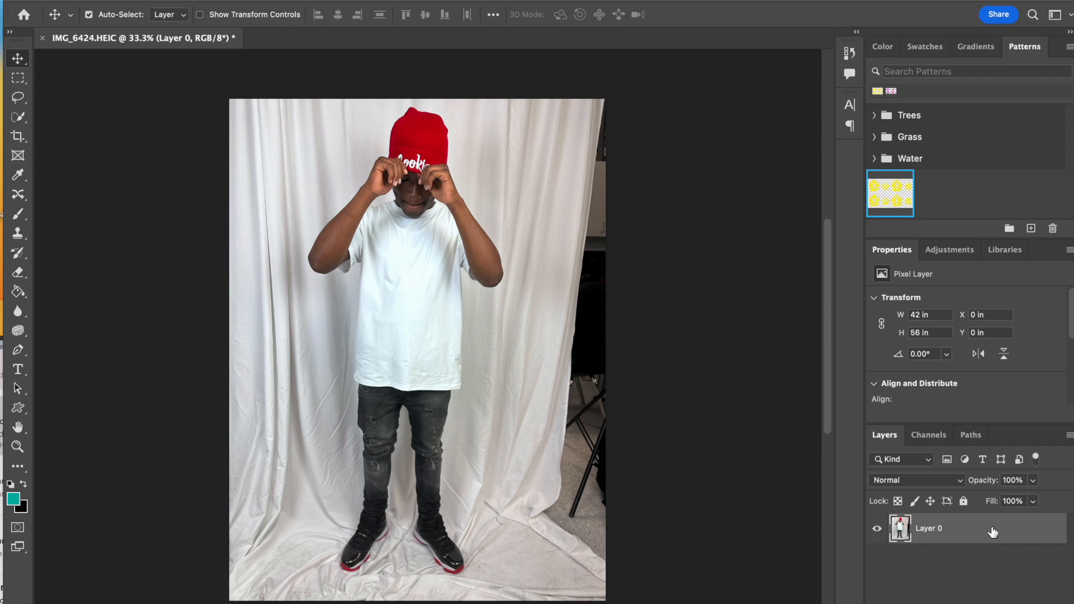
{"action": "mouse_move", "coordinate": [921, 535]}
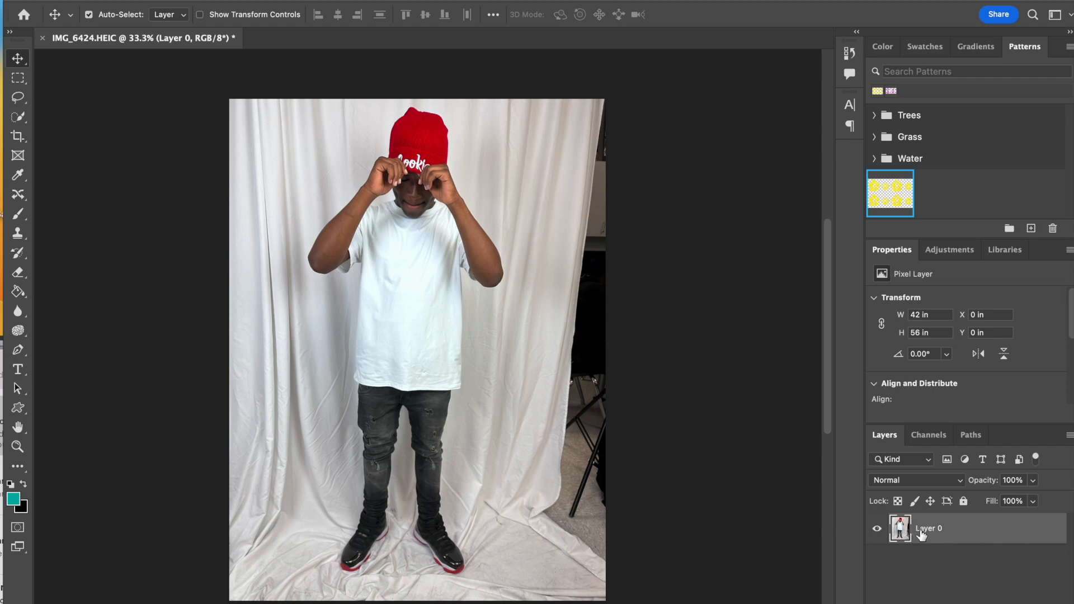
{"action": "mouse_move", "coordinate": [931, 537]}
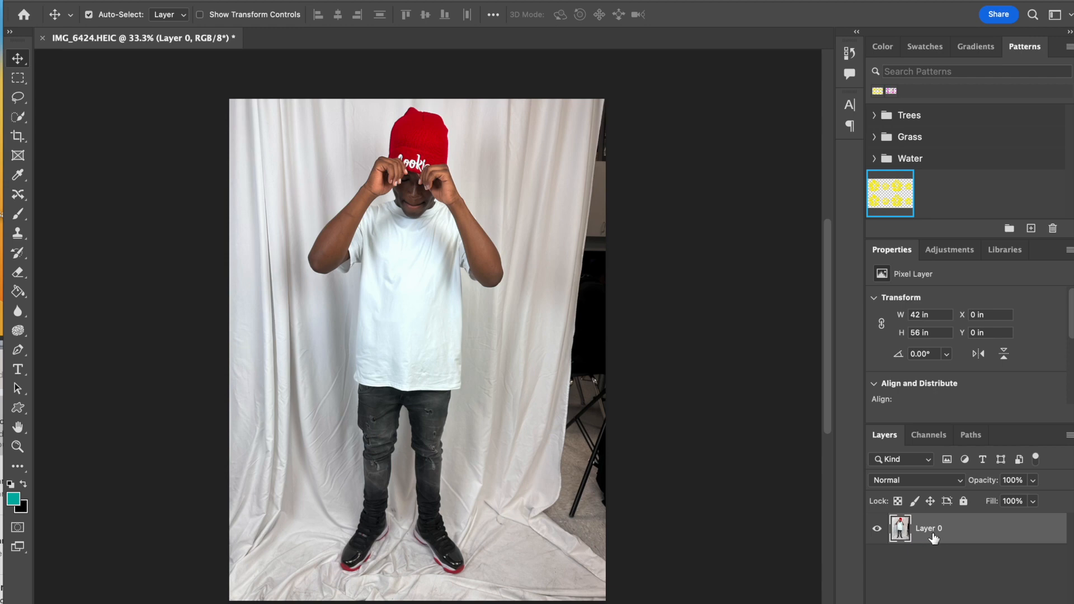
{"action": "mouse_move", "coordinate": [954, 542]}
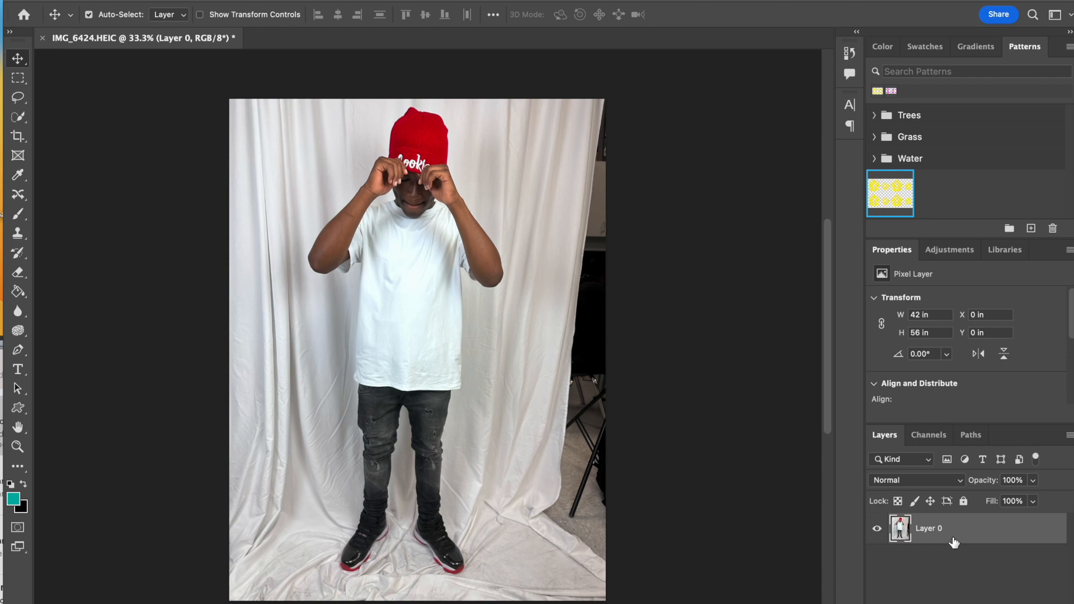
{"action": "mouse_move", "coordinate": [421, 212]}
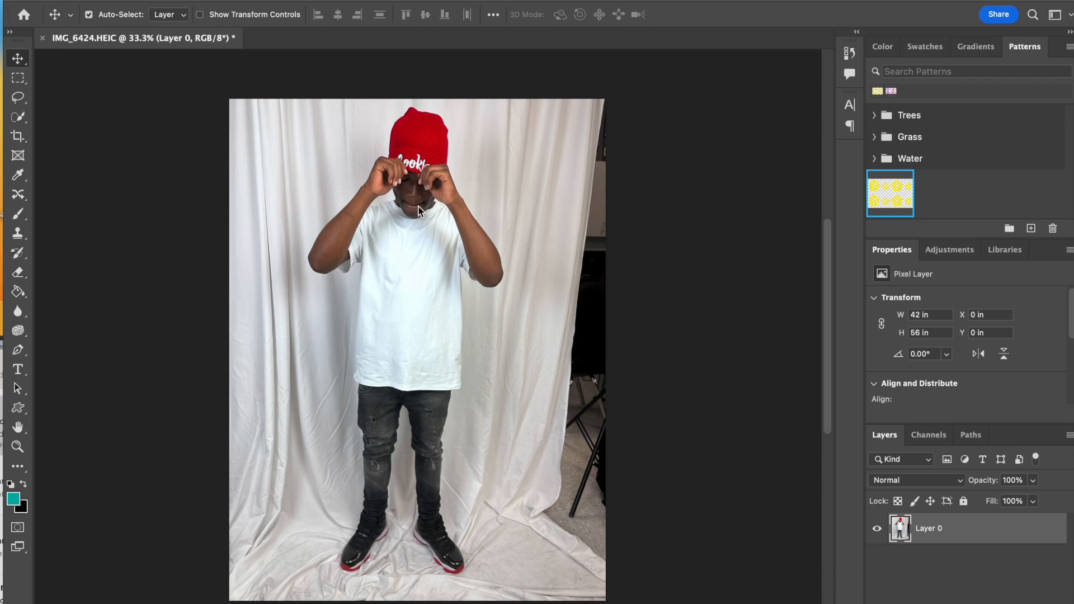
Step: Sample the red of the boy's beanie as the foreground colour with the Eyedropper
{"action": "left_click", "coordinate": [17, 175]}
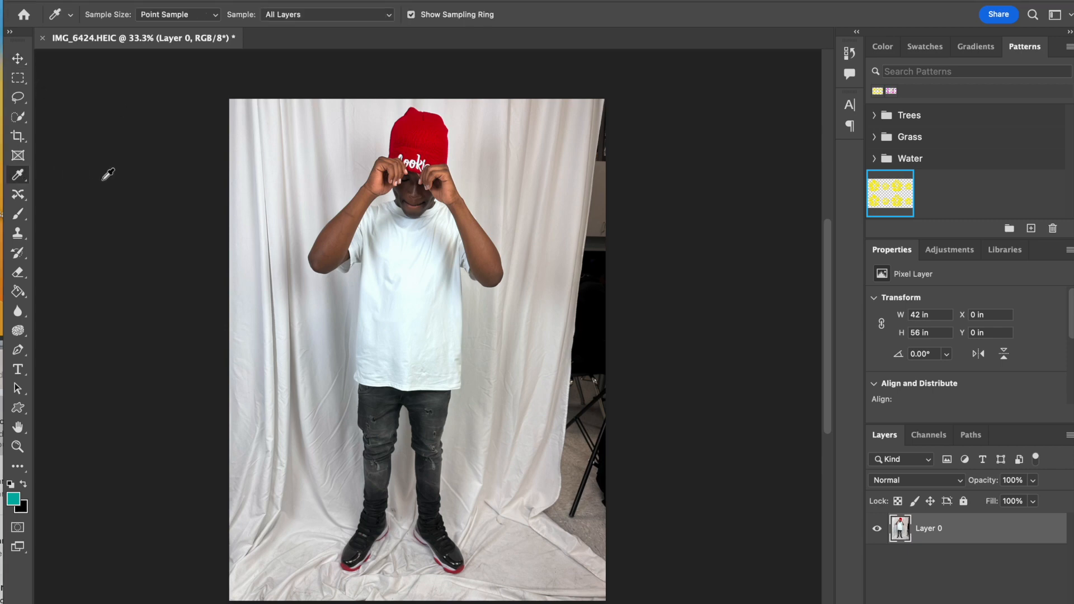
{"action": "mouse_move", "coordinate": [435, 135]}
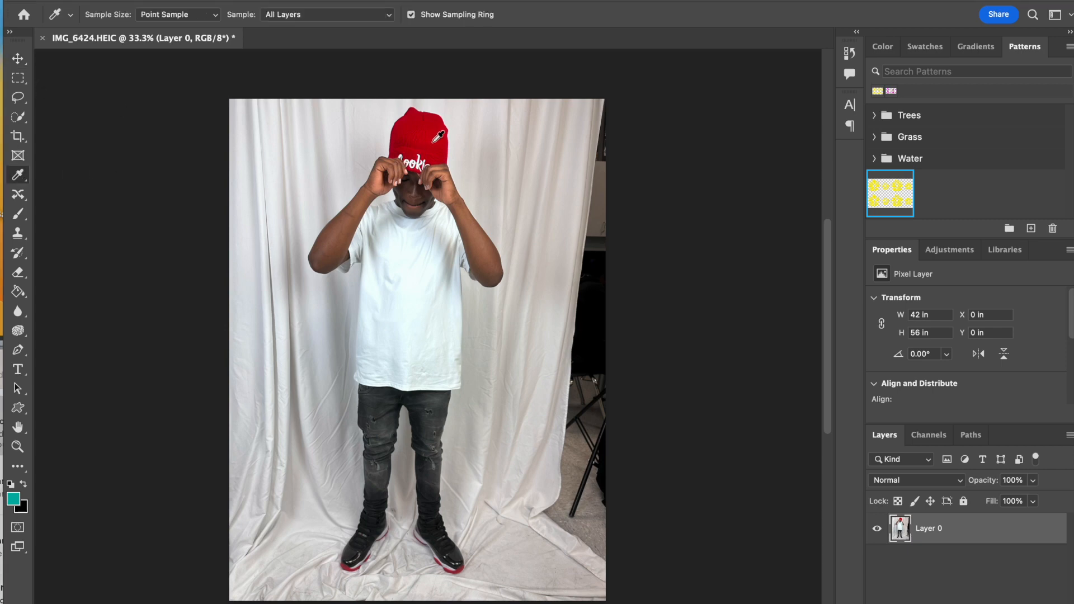
{"action": "left_click", "coordinate": [439, 132]}
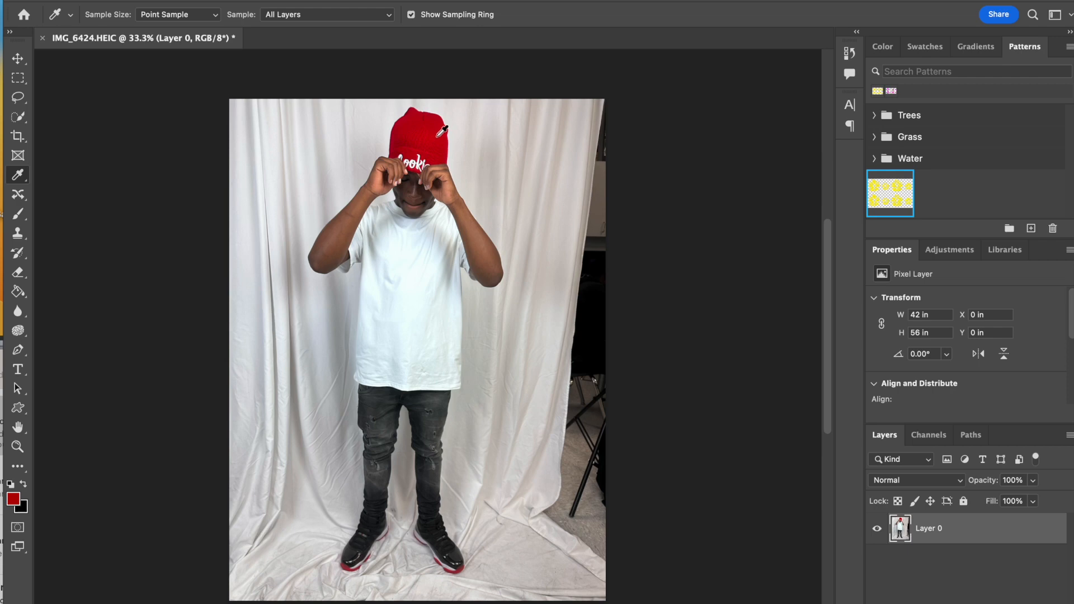
{"action": "mouse_move", "coordinate": [438, 132]}
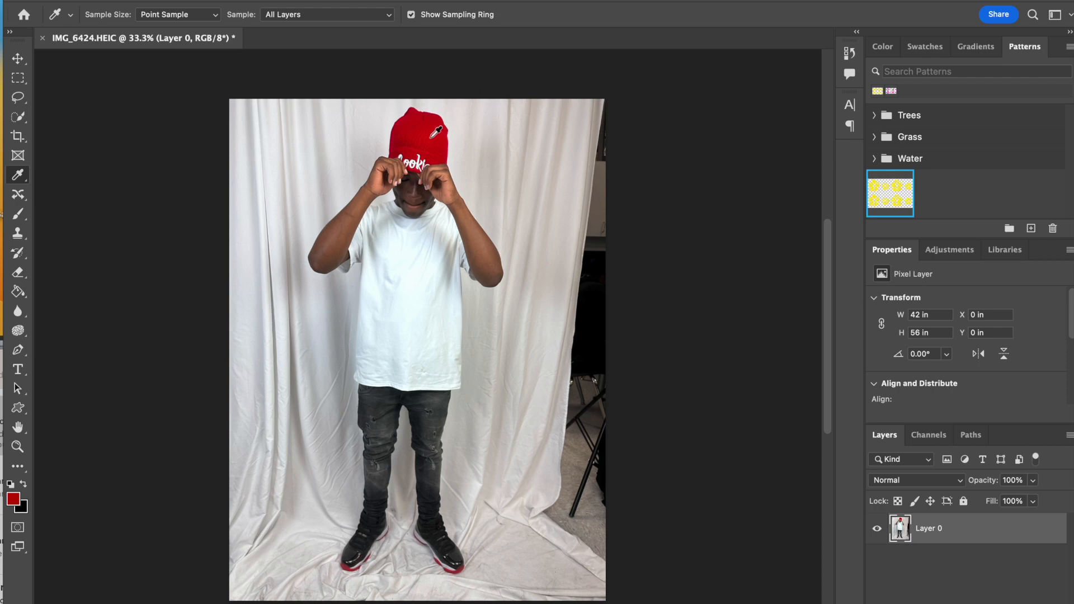
{"action": "mouse_move", "coordinate": [439, 131]}
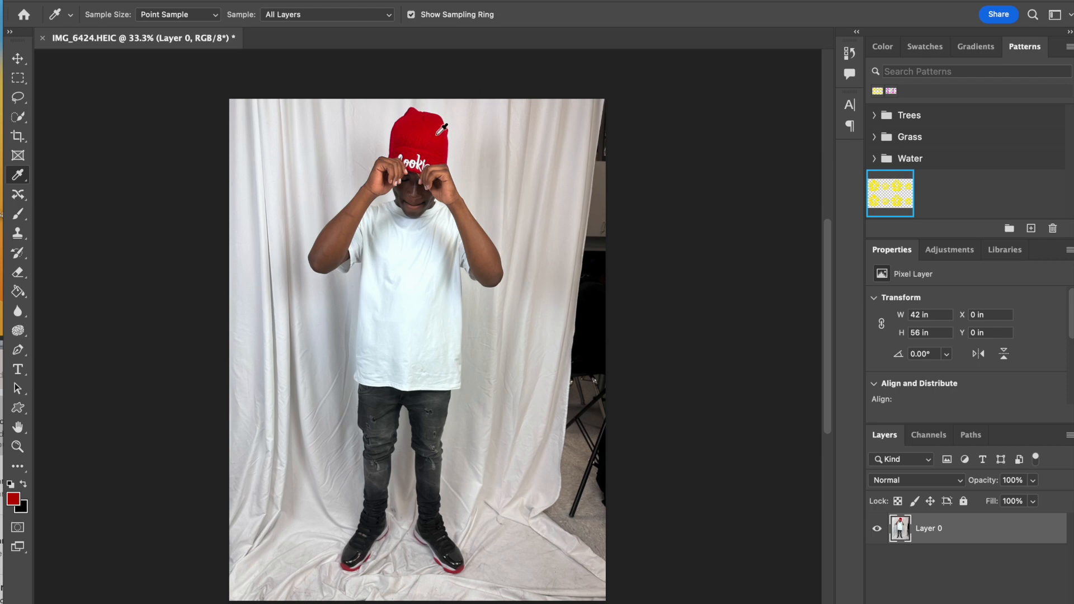
{"action": "mouse_move", "coordinate": [710, 348]}
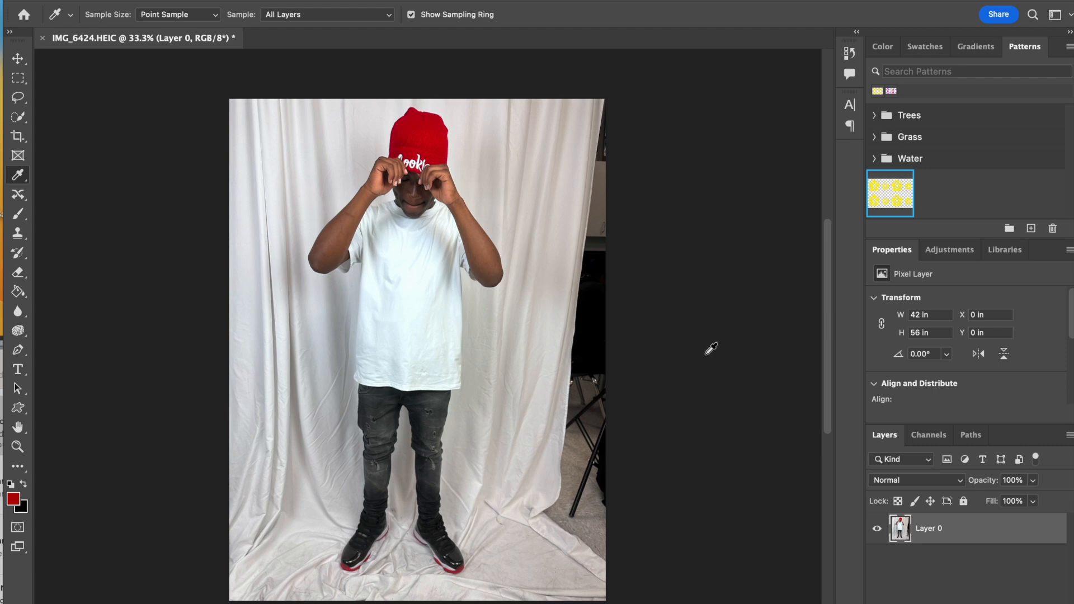
{"action": "mouse_move", "coordinate": [599, 261]}
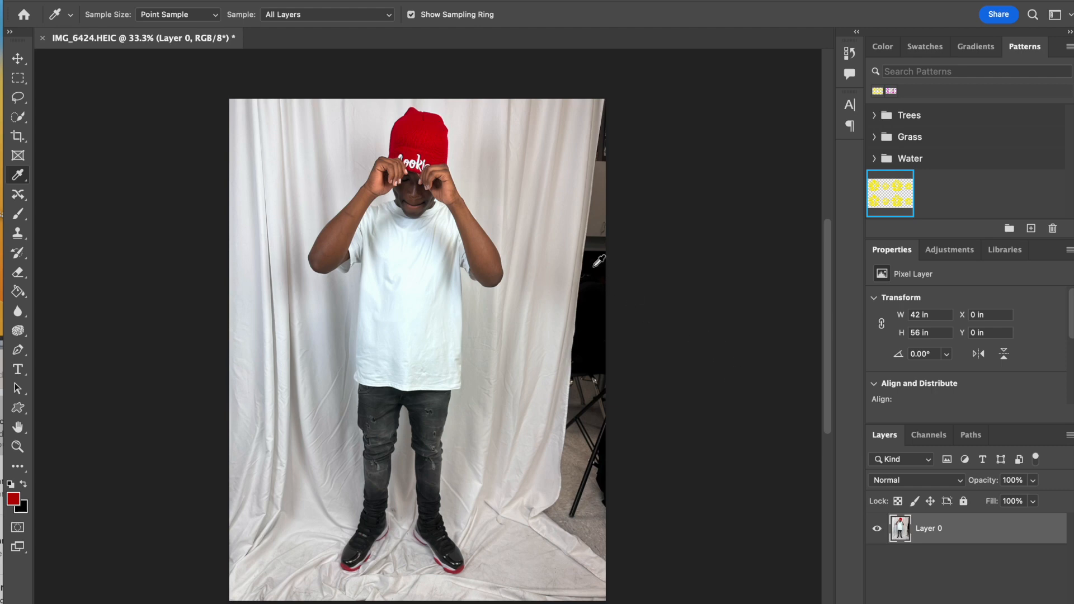
{"action": "mouse_move", "coordinate": [763, 449]}
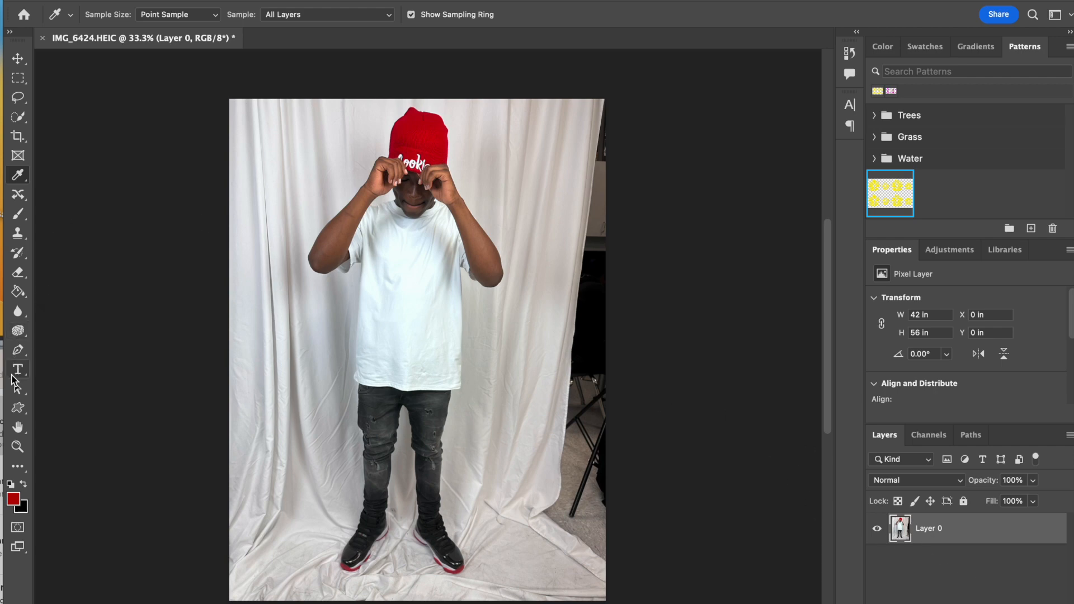
Step: Switch to the Horizontal Type tool and set its font family to Impact after browsing the list
{"action": "left_click", "coordinate": [17, 370]}
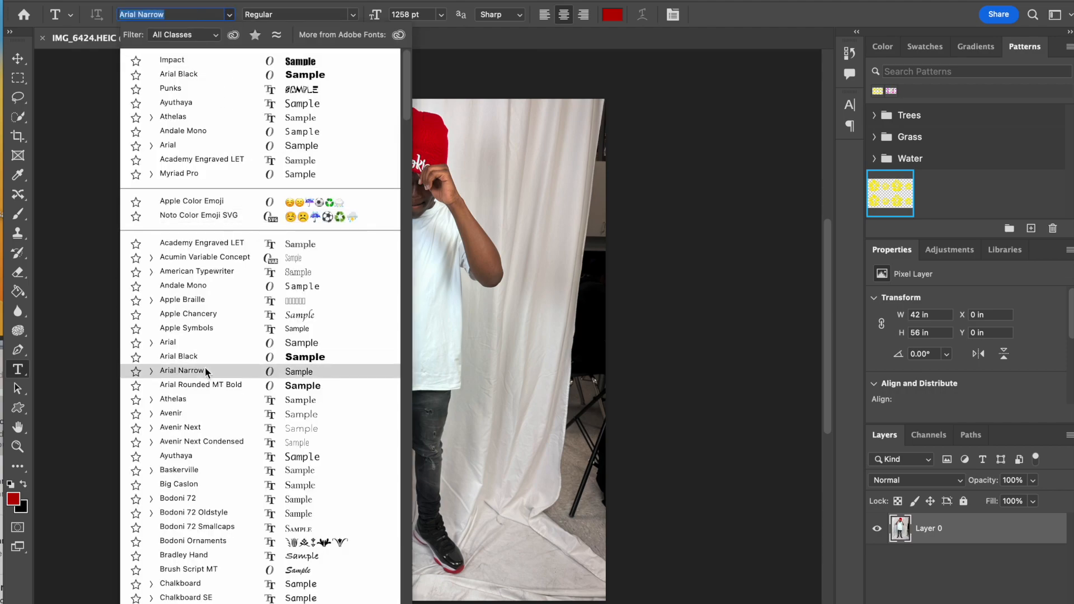
{"action": "scroll", "scroll_direction": "down", "scroll_amount": 3}
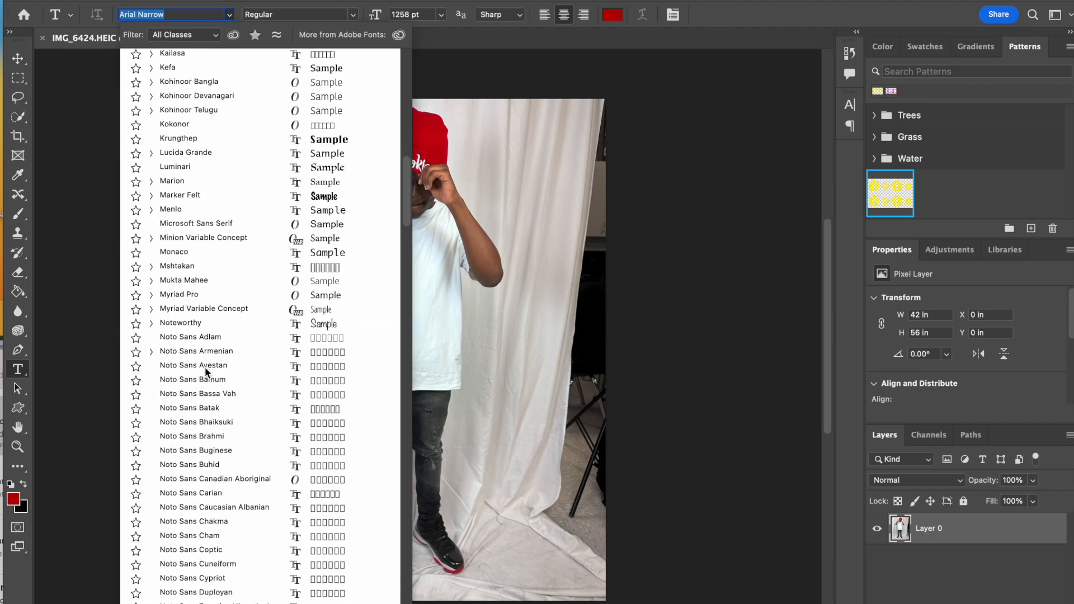
{"action": "left_click", "coordinate": [192, 365]}
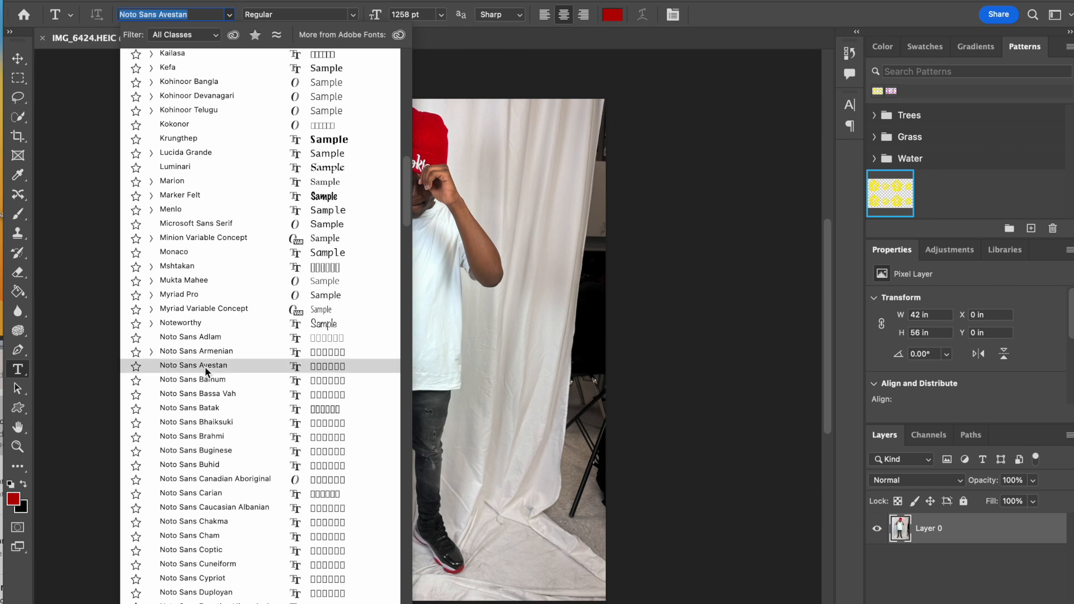
{"action": "left_click", "coordinate": [178, 295]}
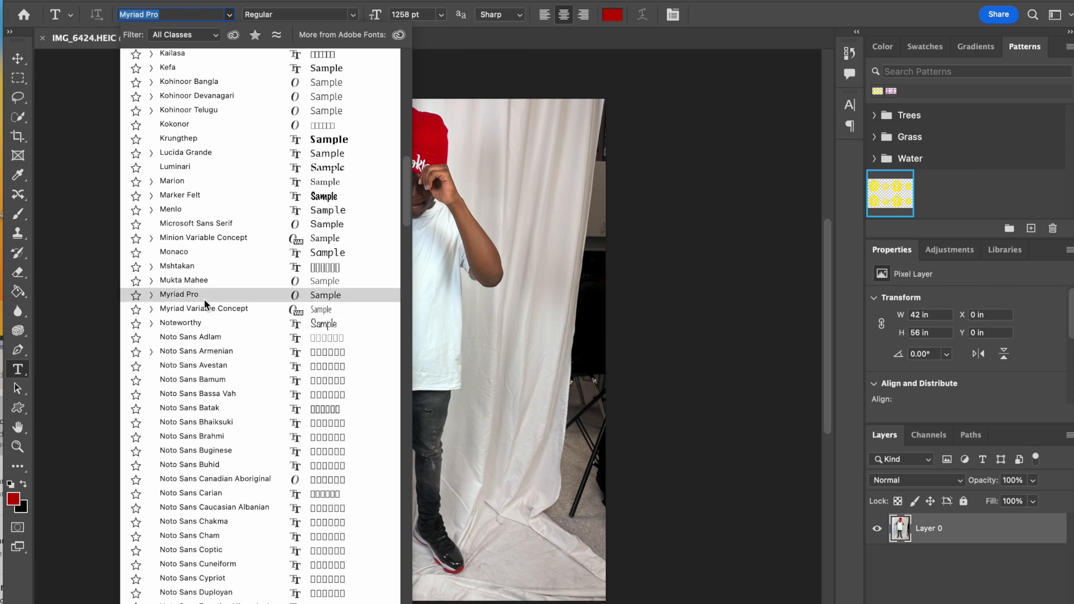
{"action": "left_click", "coordinate": [185, 528]}
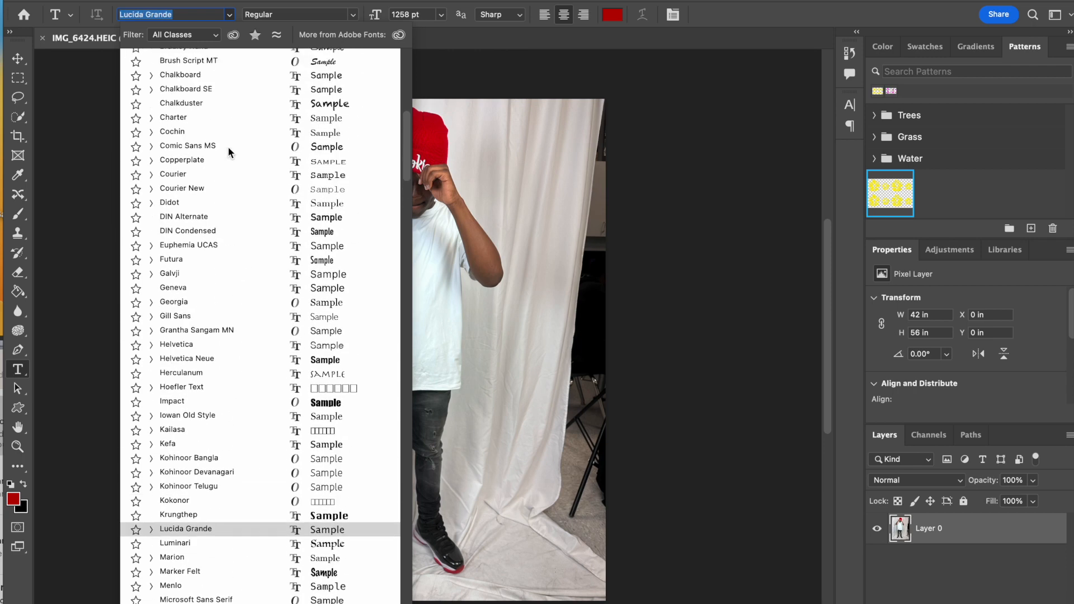
{"action": "left_click", "coordinate": [171, 401]}
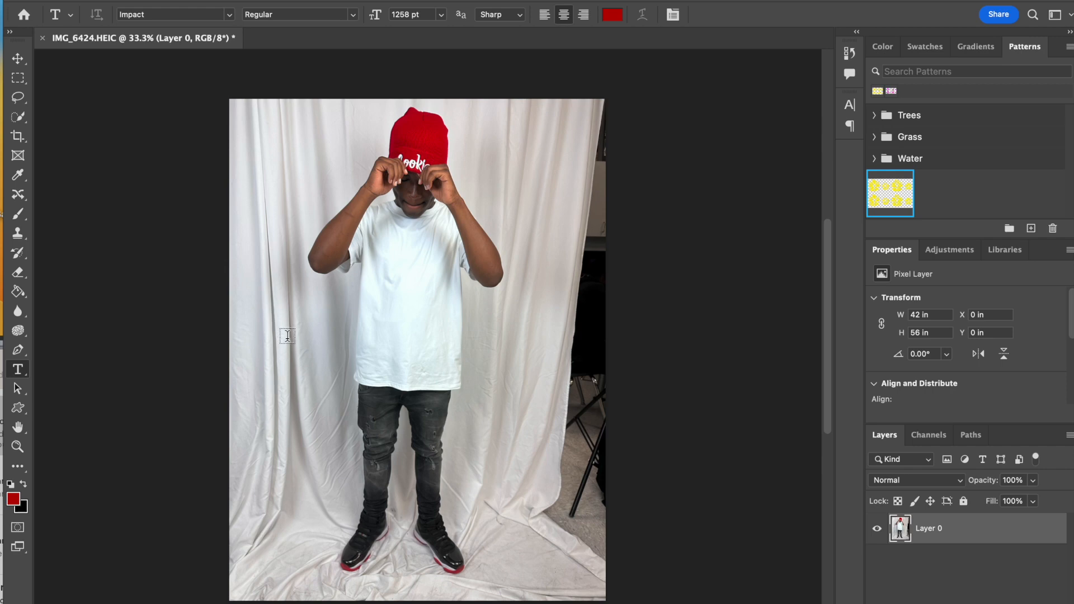
{"action": "mouse_move", "coordinate": [287, 356]}
{"action": "type", "text": "D"}
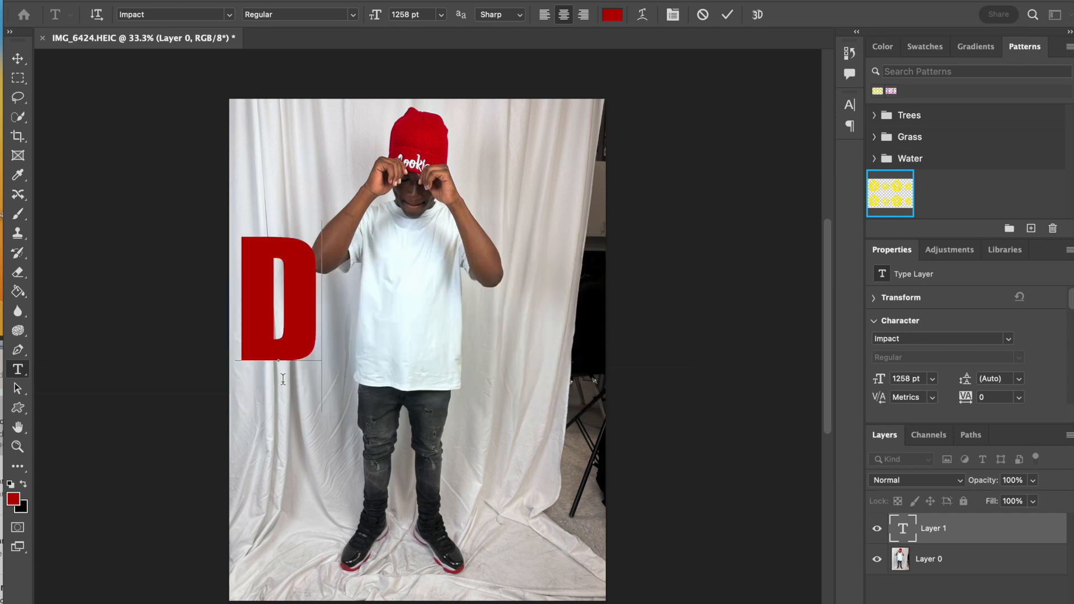
Step: Add the word DRIVEN in large red Impact letters across the boy's chest and commit it
{"action": "type", "text": "riven"}
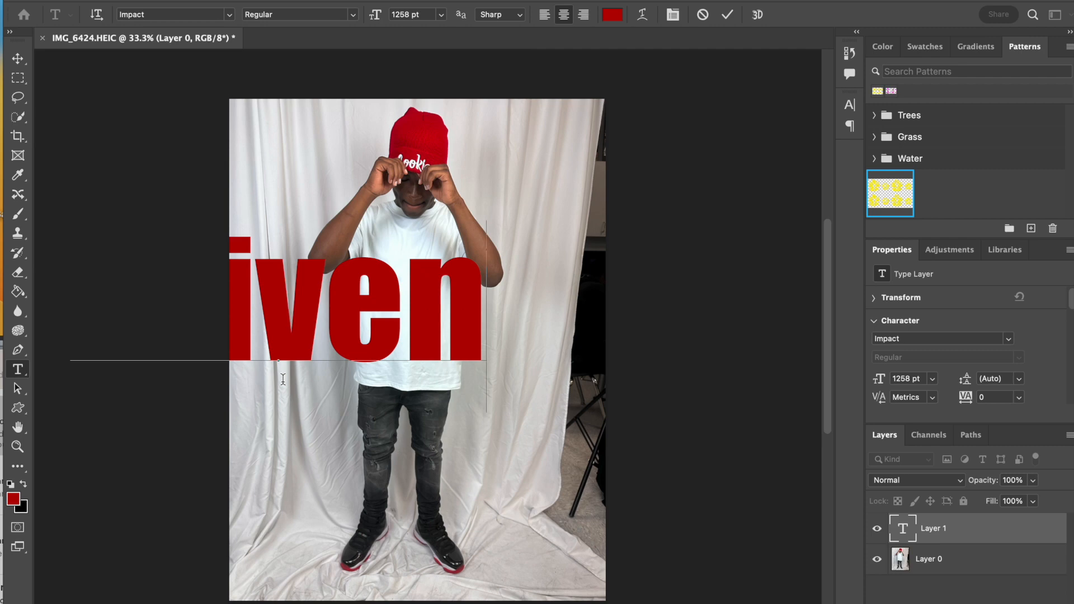
{"action": "type", "text": "D"}
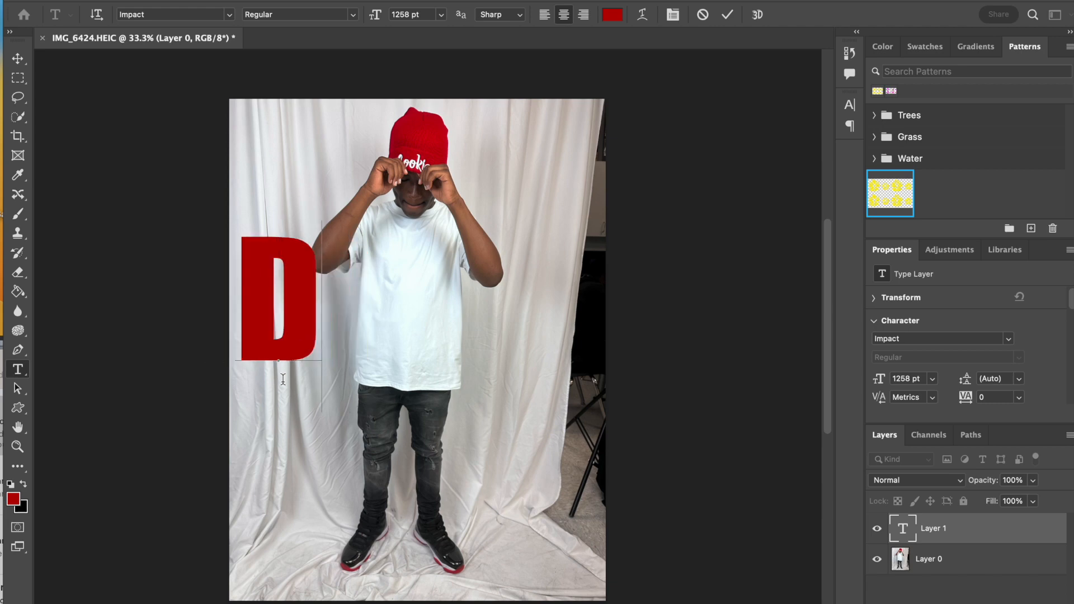
{"action": "type", "text": "RIVEN"}
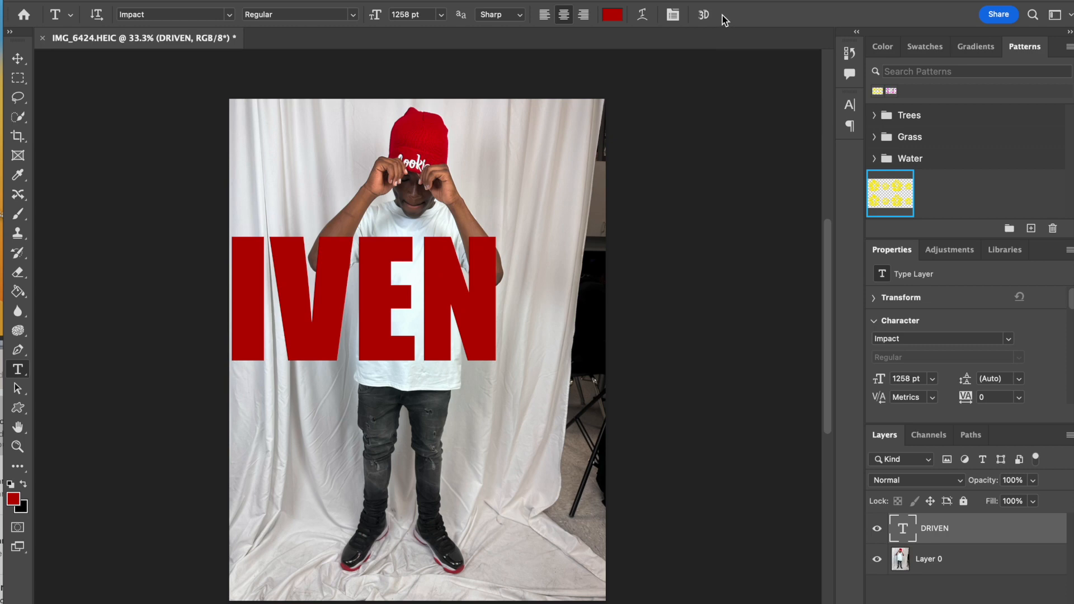
{"action": "mouse_move", "coordinate": [476, 235]}
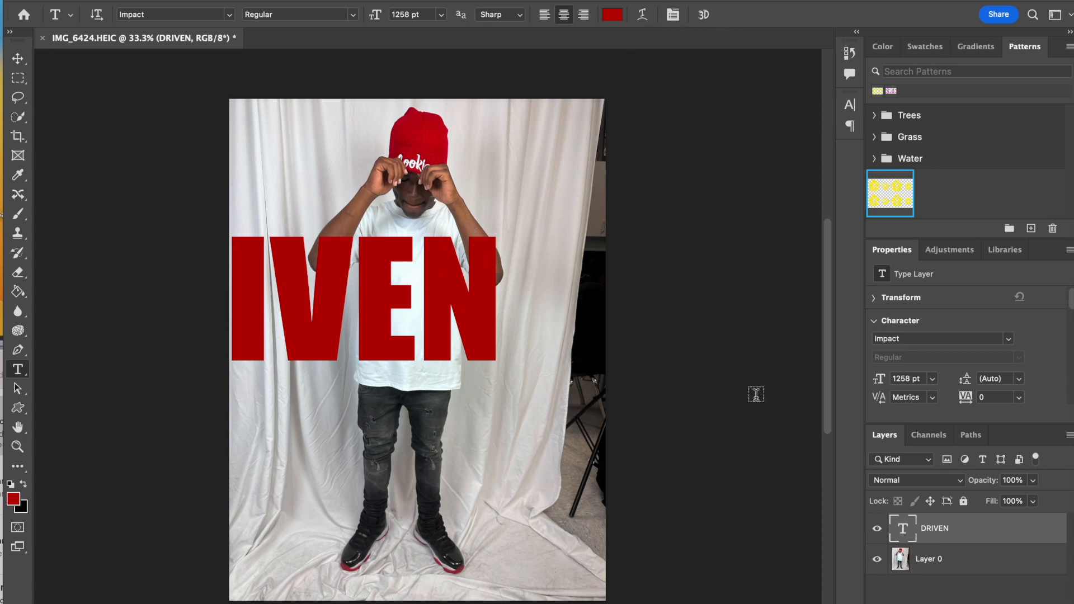
{"action": "mouse_move", "coordinate": [905, 500]}
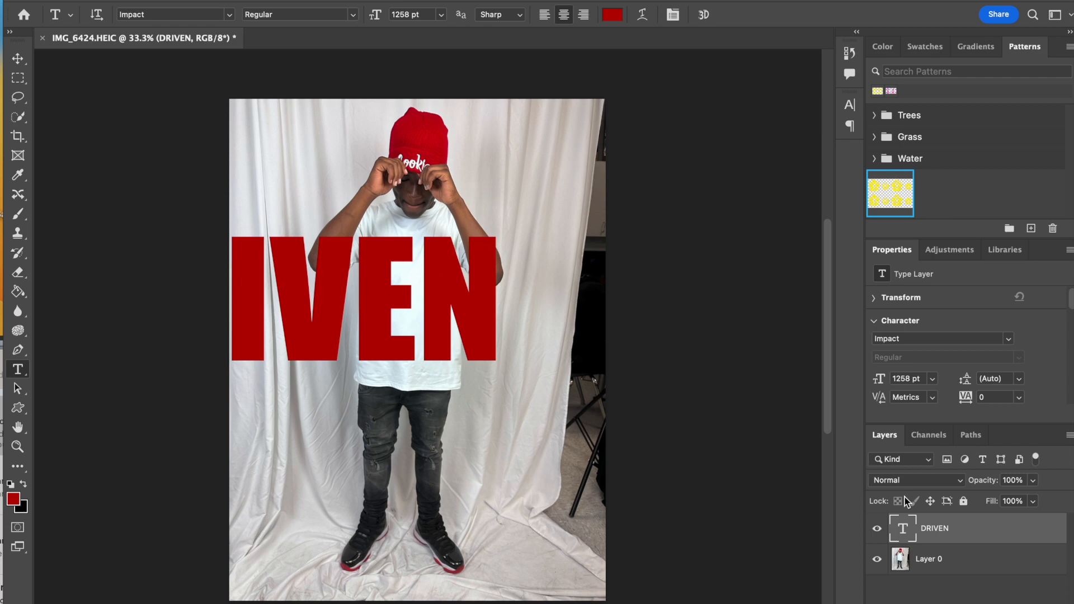
{"action": "mouse_move", "coordinate": [888, 552]}
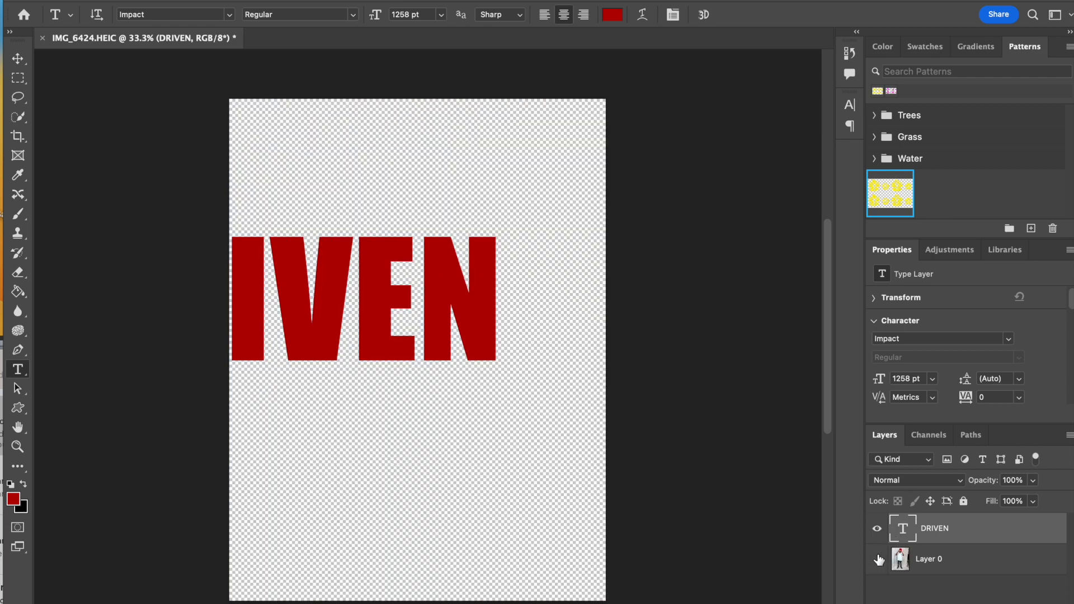
Step: Rasterize the DRIVEN type layer into a pixel layer via its context menu
{"action": "left_click", "coordinate": [876, 558]}
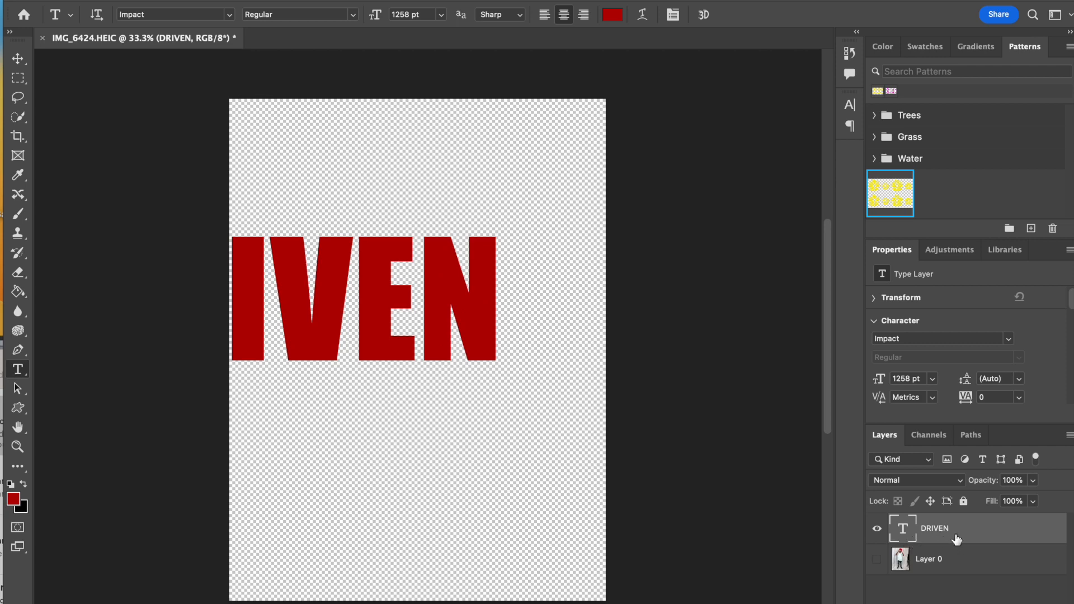
{"action": "mouse_move", "coordinate": [954, 531]}
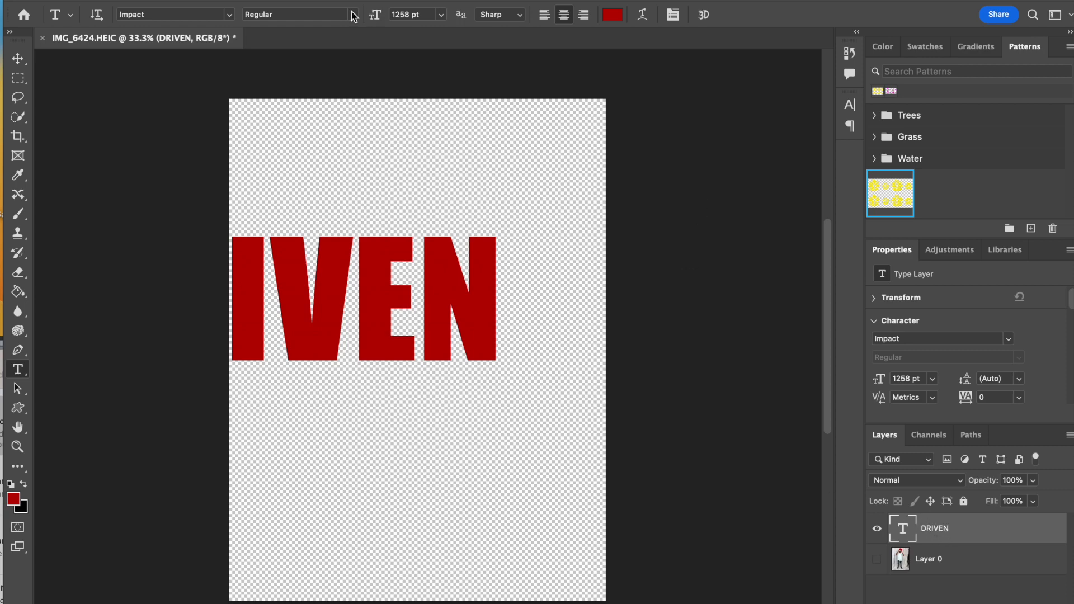
{"action": "right_click", "coordinate": [933, 528]}
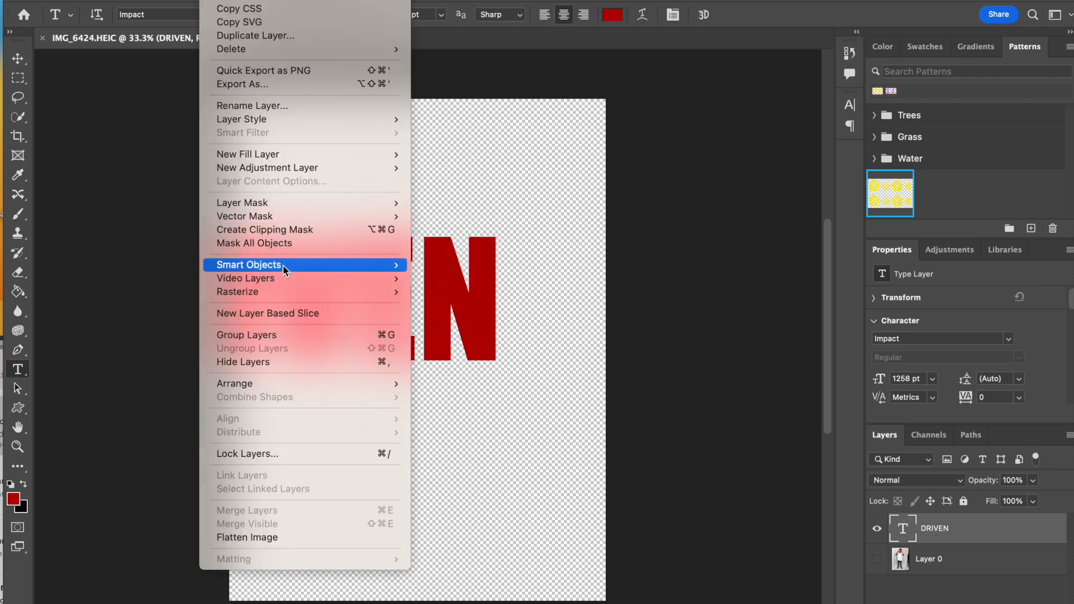
{"action": "mouse_move", "coordinate": [237, 291]}
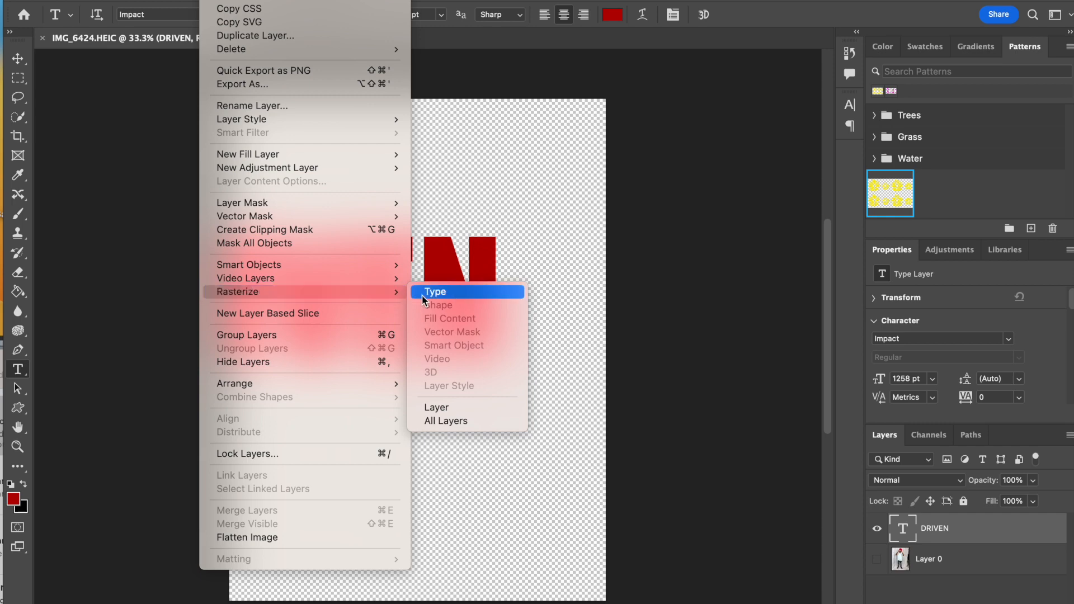
{"action": "left_click", "coordinate": [434, 292]}
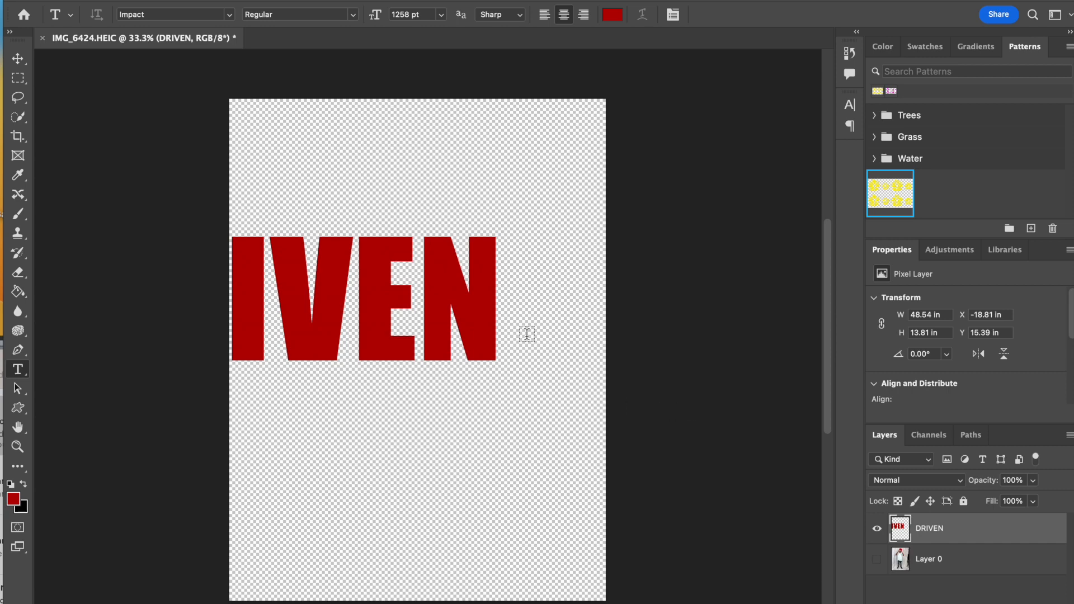
{"action": "mouse_move", "coordinate": [461, 265]}
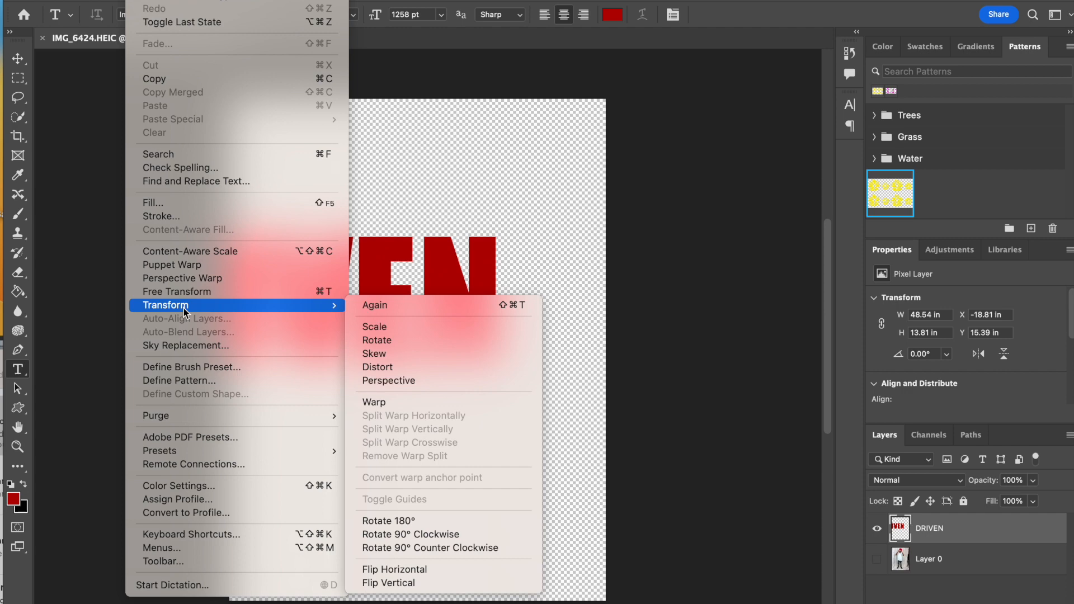
{"action": "mouse_move", "coordinate": [206, 291]}
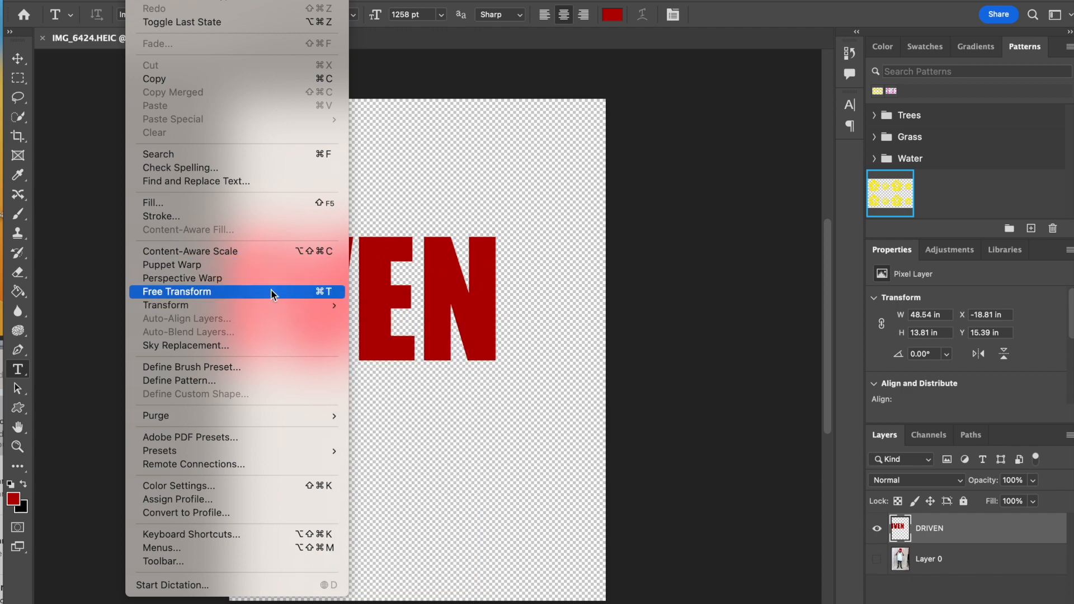
Step: Free Transform the DRIVEN lettering taller to span the canvas width and commit it
{"action": "left_click", "coordinate": [177, 291]}
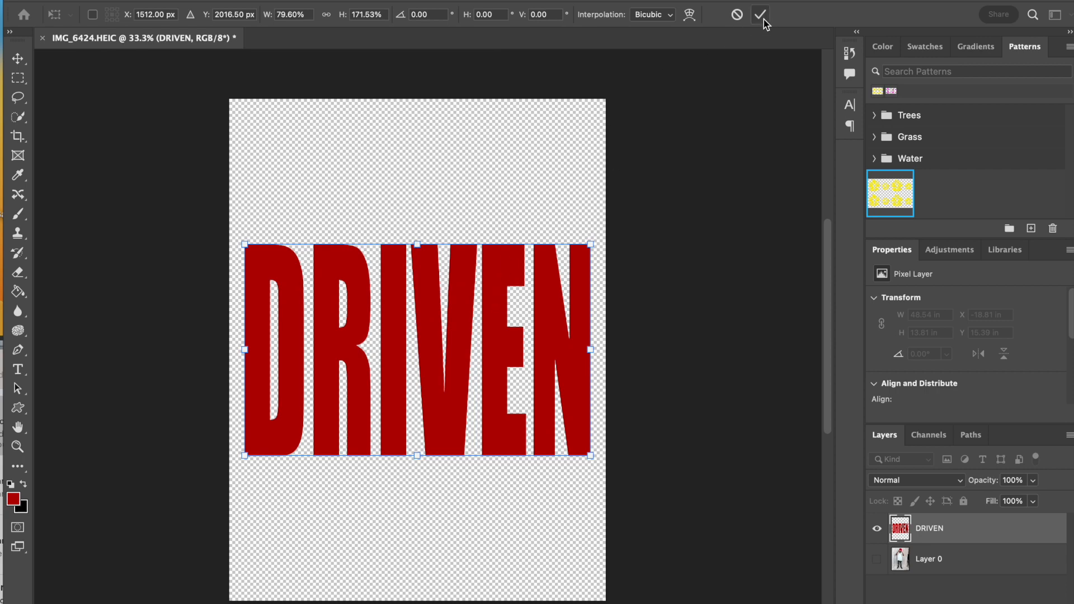
{"action": "left_click", "coordinate": [760, 14]}
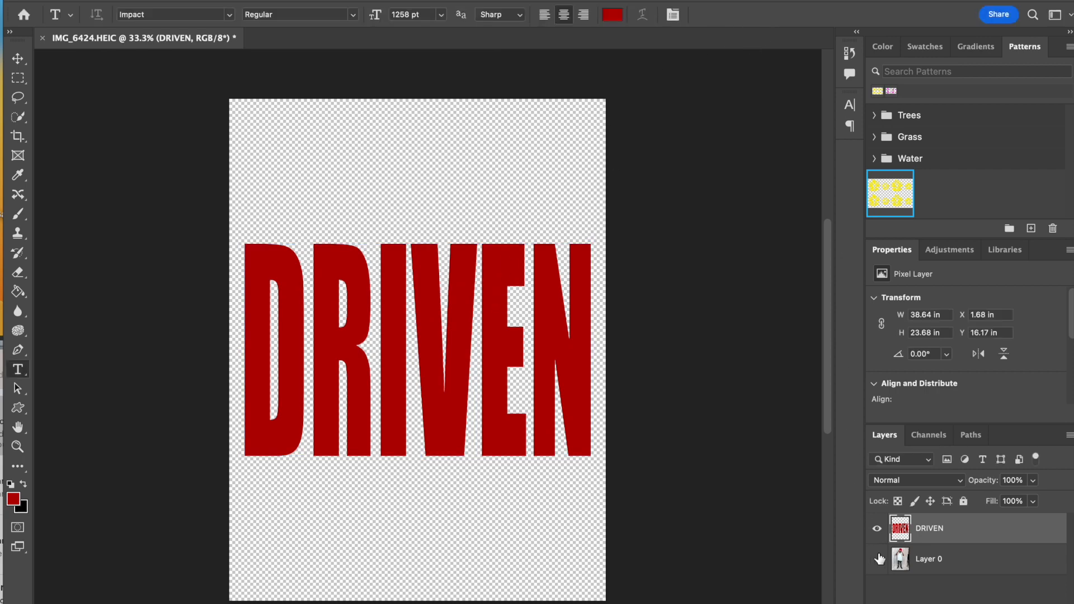
Step: Make Layer 0 visible again so the boy shows behind the DRIVEN lettering
{"action": "left_click", "coordinate": [876, 558]}
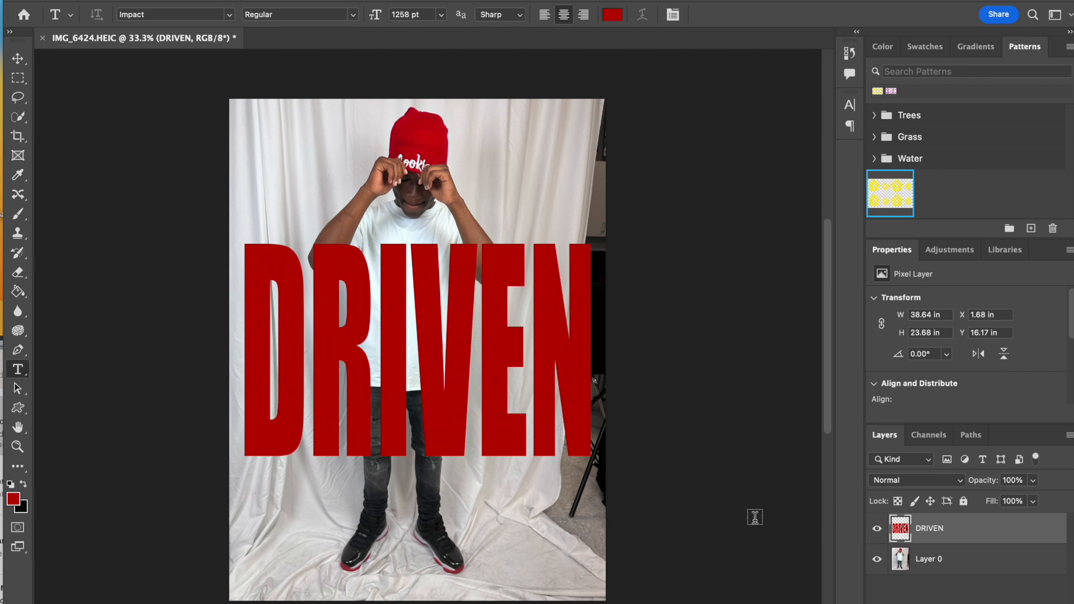
{"action": "mouse_move", "coordinate": [883, 521]}
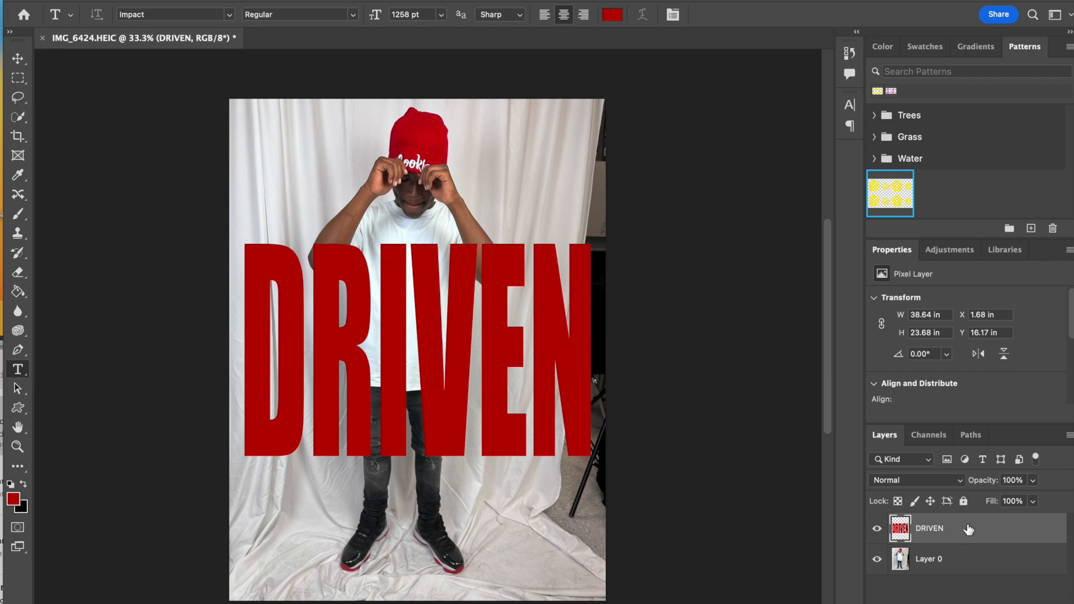
{"action": "mouse_move", "coordinate": [929, 565]}
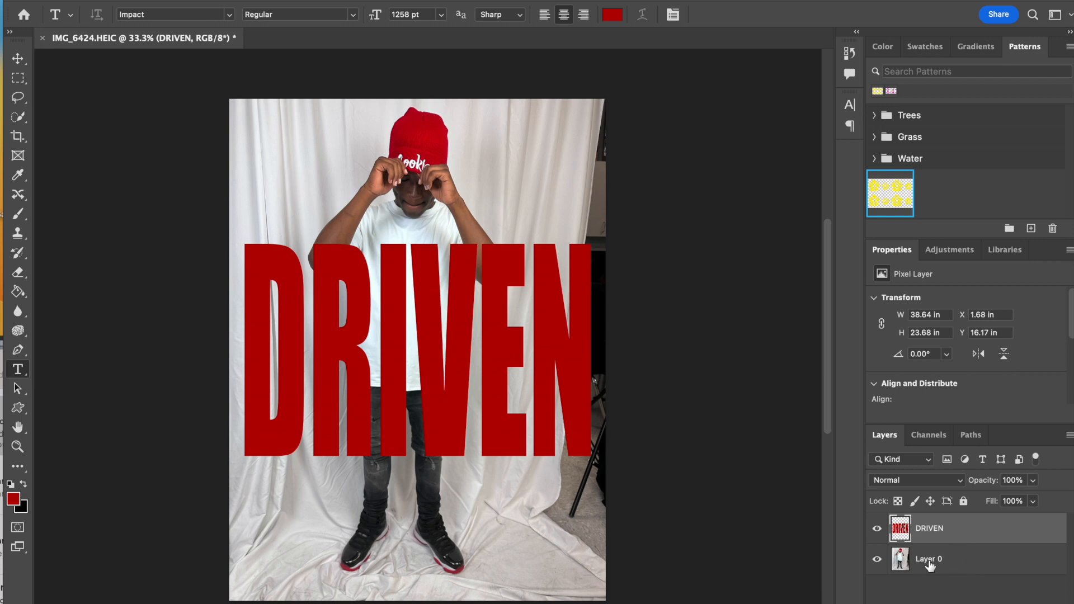
Step: Duplicate Layer 0 and move Layer 0 copy above the DRIVEN layer
{"action": "left_click", "coordinate": [928, 559]}
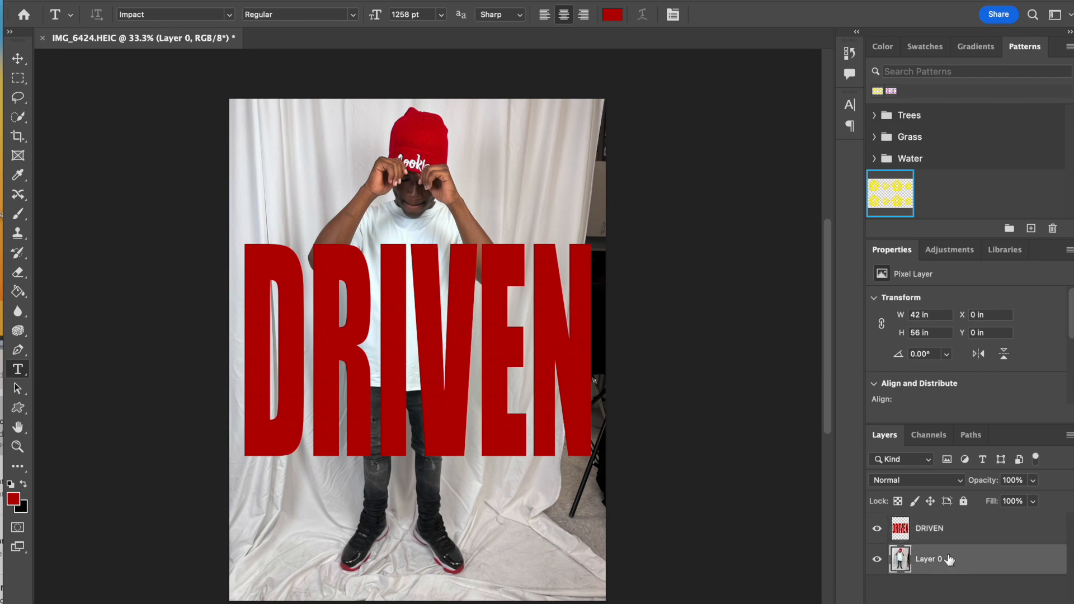
{"action": "right_click", "coordinate": [929, 559]}
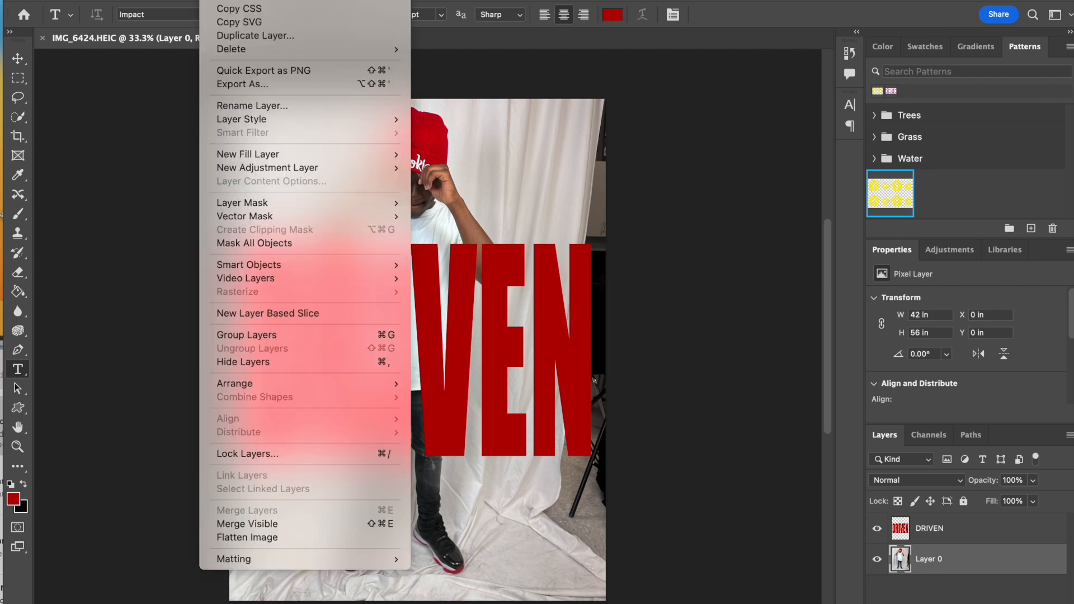
{"action": "left_click", "coordinate": [255, 36]}
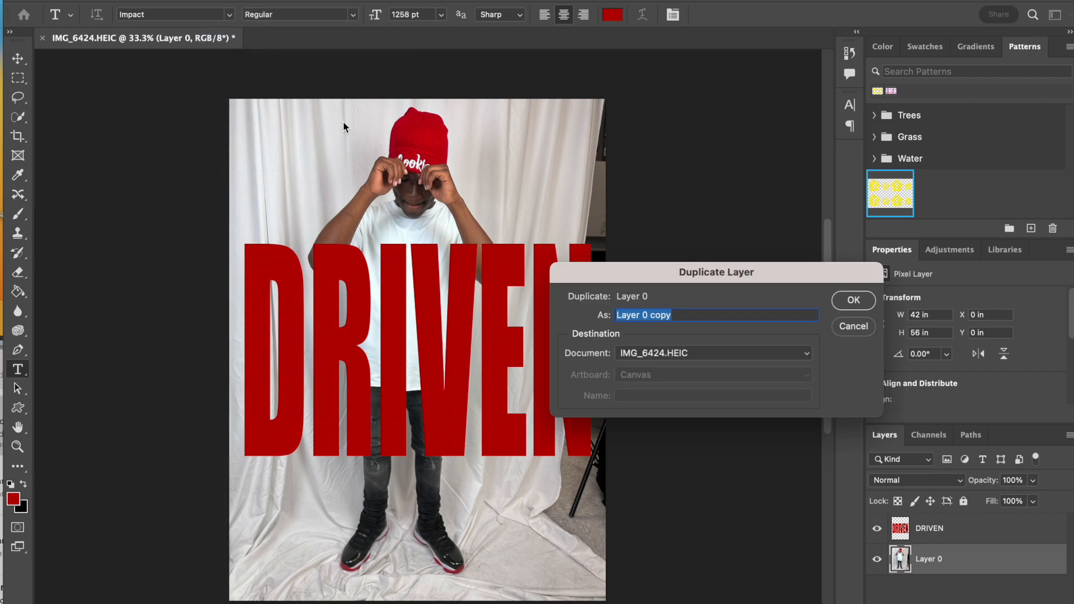
{"action": "left_click", "coordinate": [852, 300]}
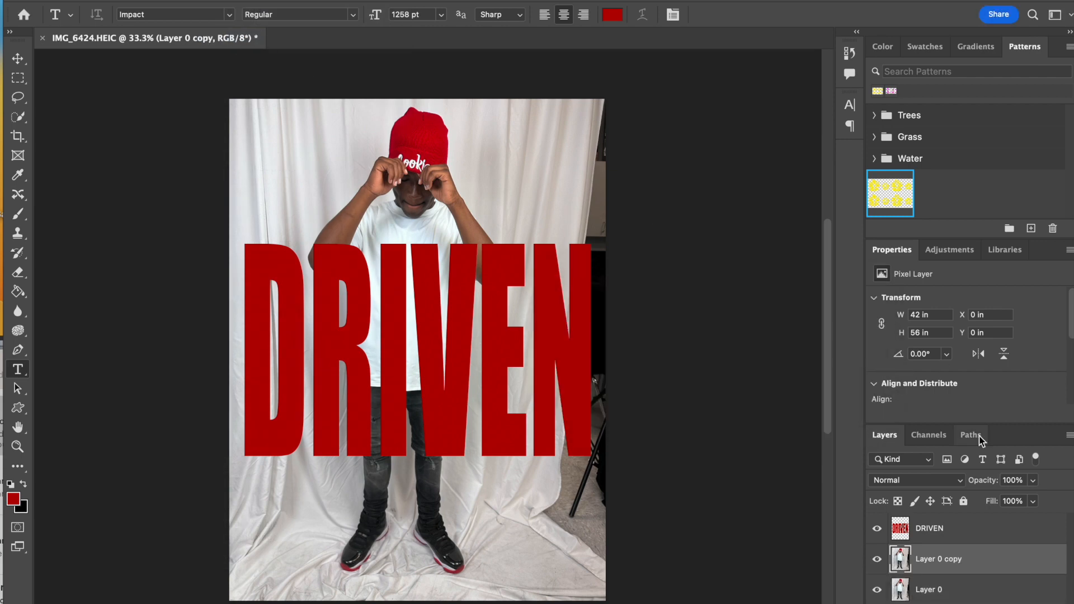
{"action": "mouse_move", "coordinate": [971, 562]}
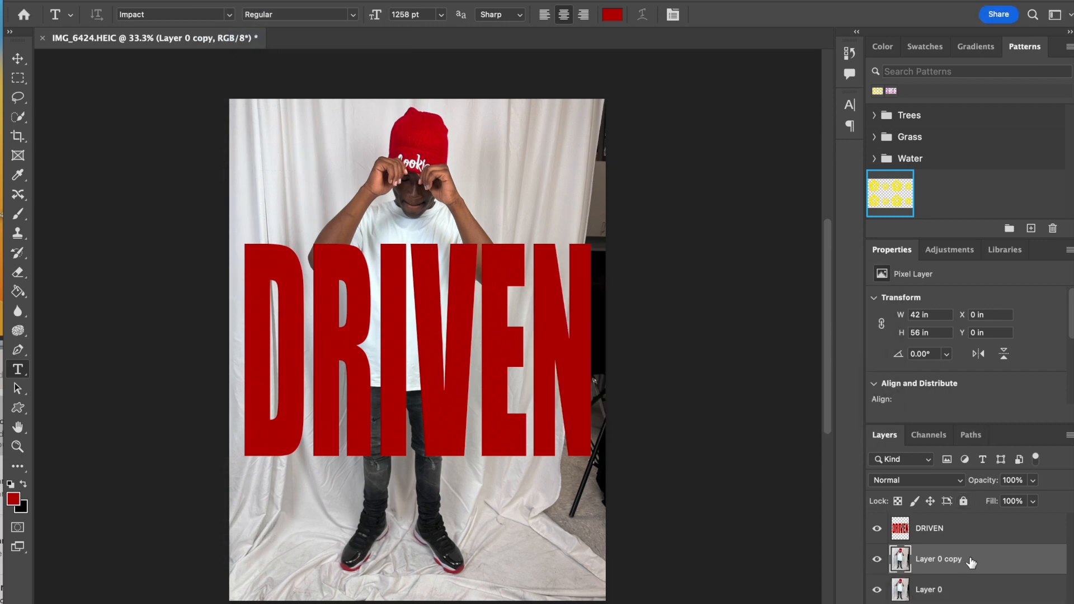
{"action": "left_click_drag", "start_coordinate": [939, 558], "coordinate": [939, 529]}
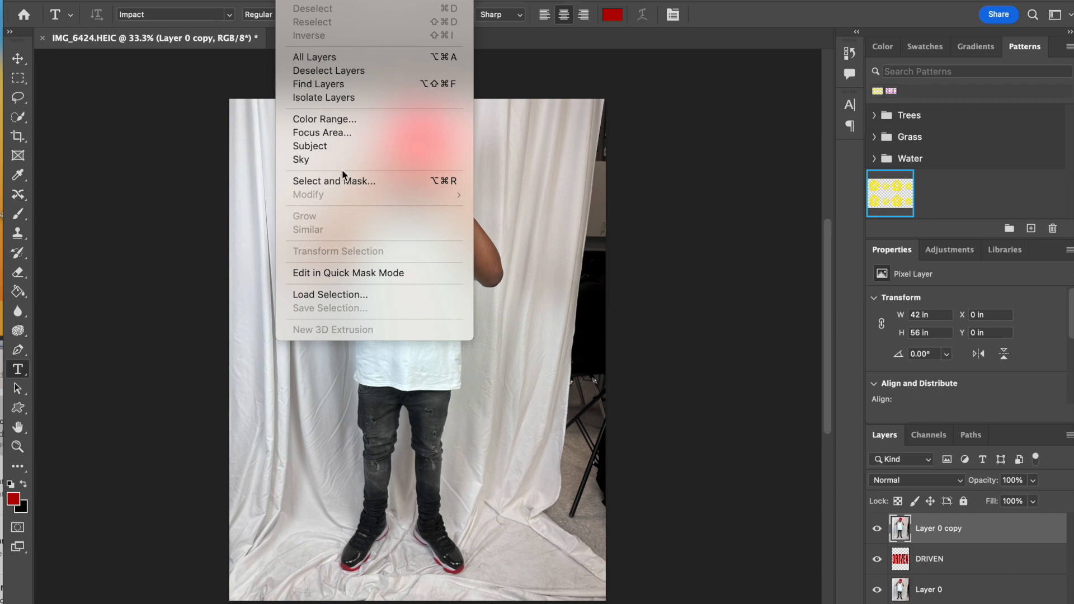
Step: Select the boy with Select Subject and refine his outline with the Quick Selection tool
{"action": "left_click", "coordinate": [309, 146]}
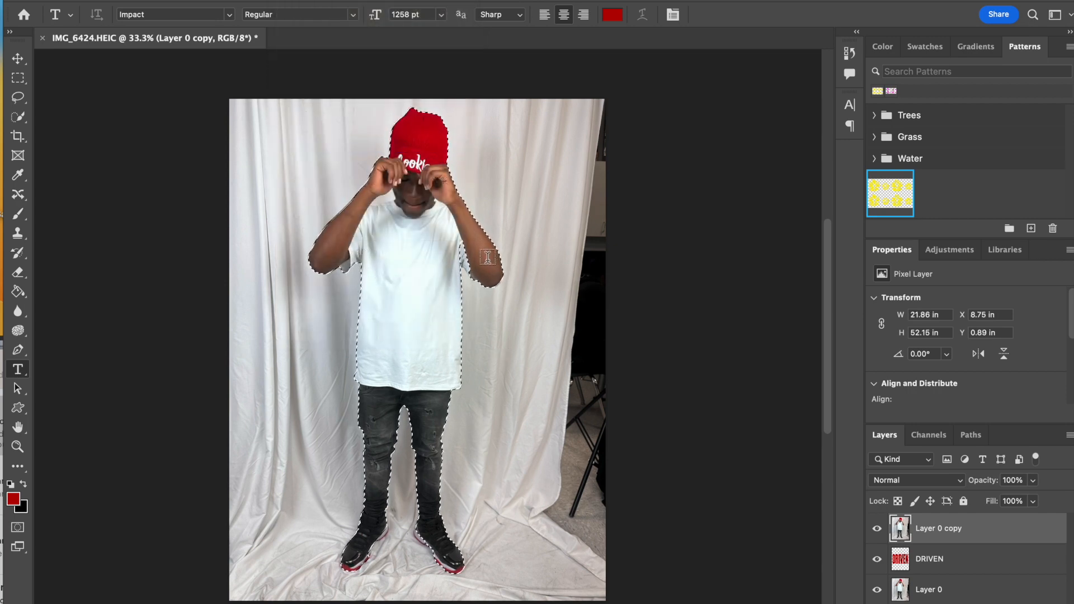
{"action": "mouse_move", "coordinate": [153, 188]}
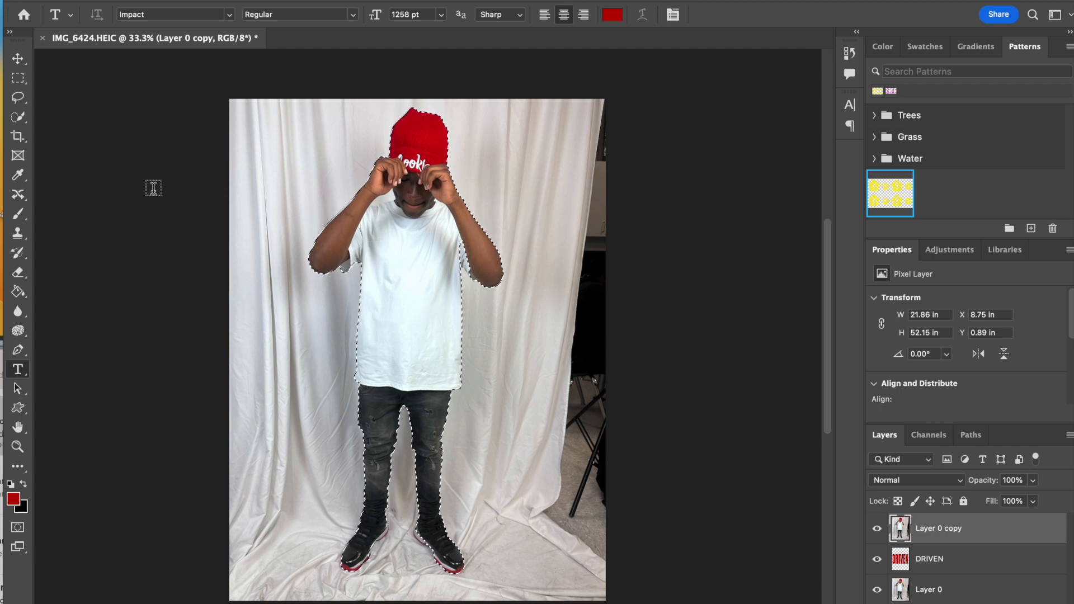
{"action": "left_click", "coordinate": [17, 116]}
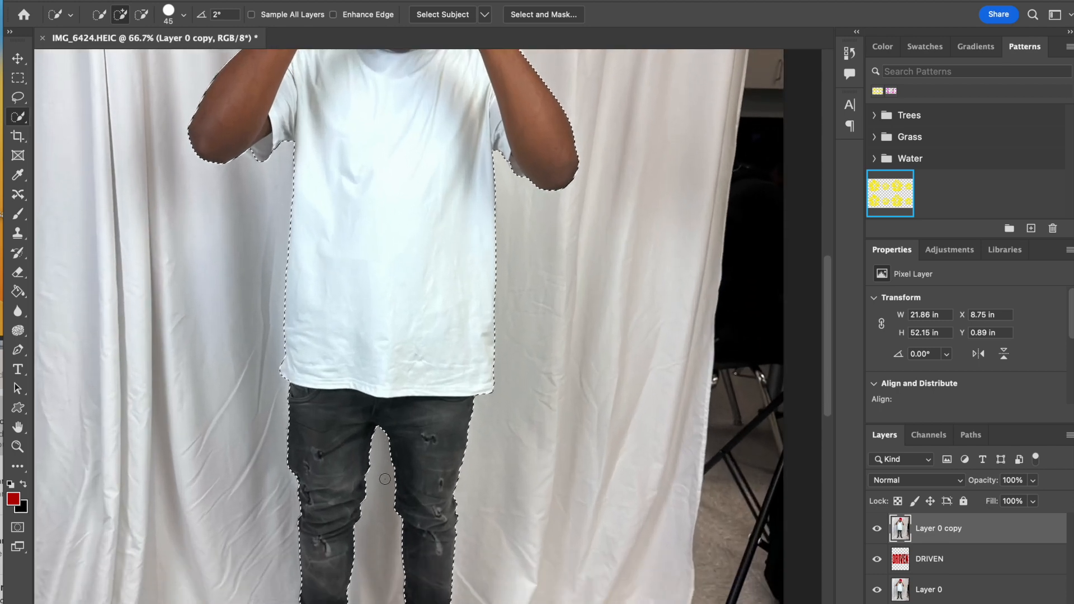
{"action": "scroll", "scroll_direction": "down", "scroll_amount": 3}
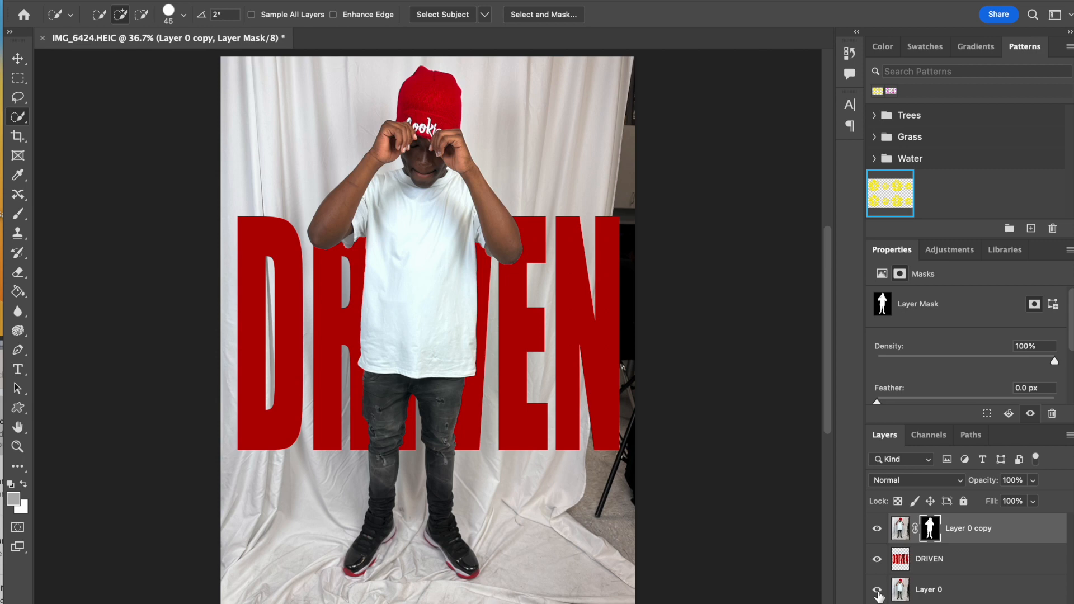
Step: Hide the original Layer 0 so only the cut-out boy remains over DRIVEN on transparency
{"action": "left_click", "coordinate": [877, 589]}
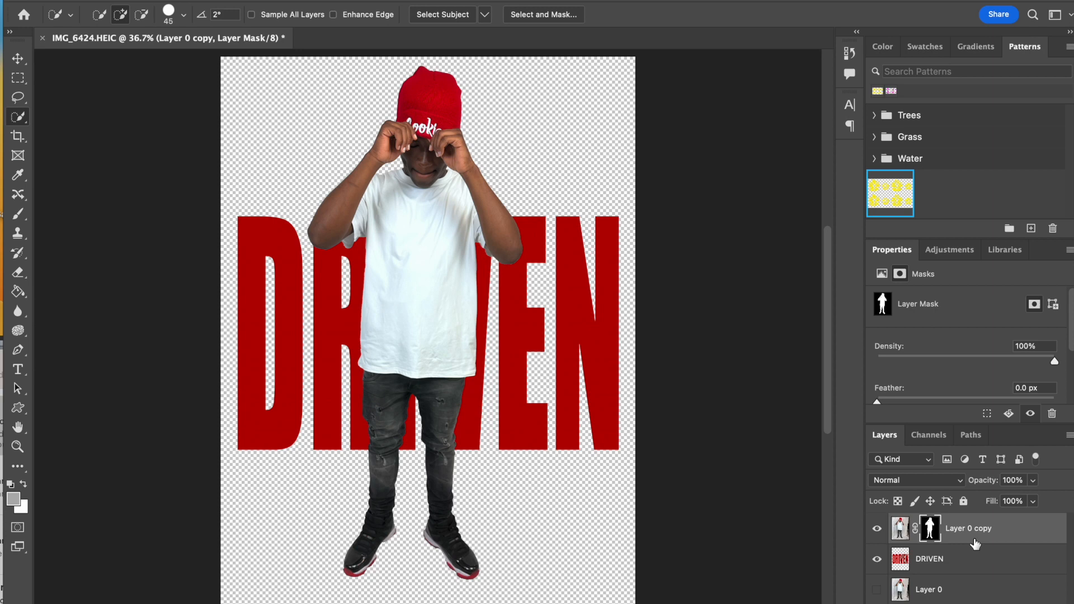
{"action": "mouse_move", "coordinate": [975, 541]}
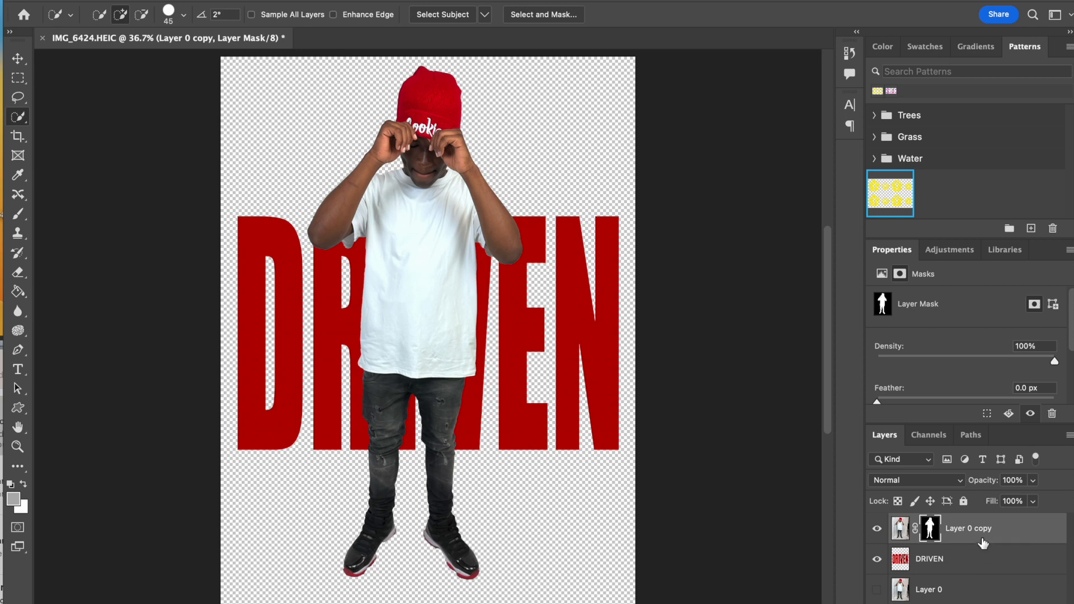
{"action": "mouse_move", "coordinate": [982, 561]}
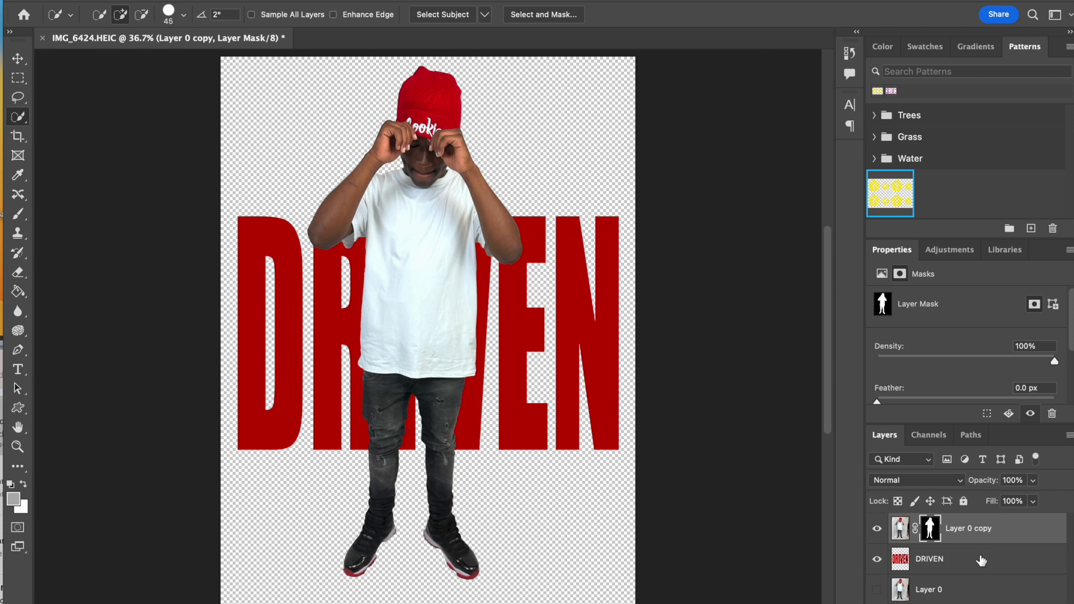
Step: Convert the DRIVEN layer into a smart object
{"action": "left_click", "coordinate": [930, 558]}
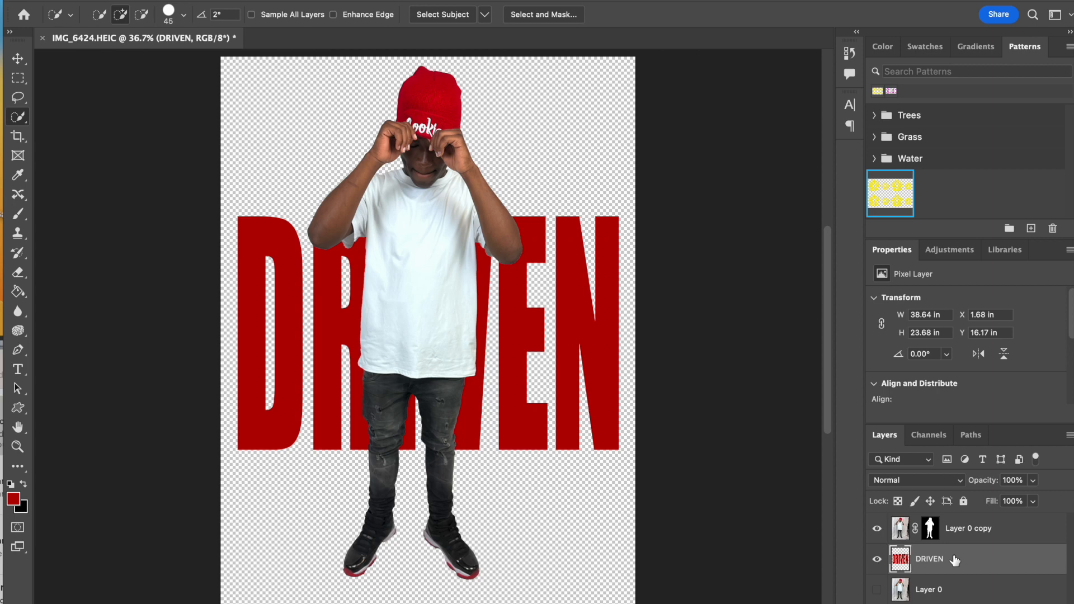
{"action": "right_click", "coordinate": [930, 559]}
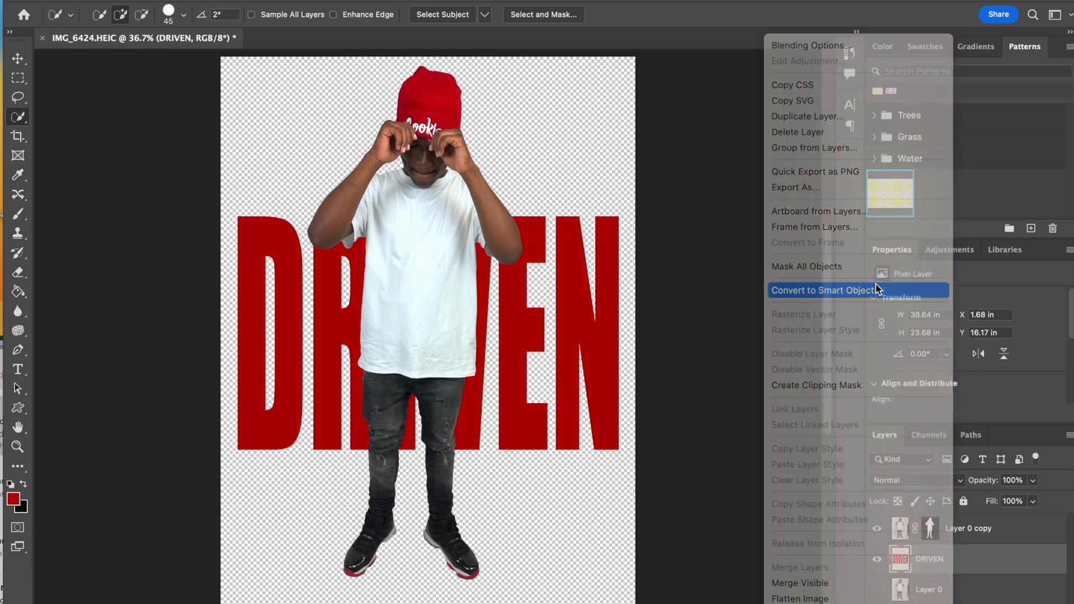
{"action": "left_click", "coordinate": [824, 290]}
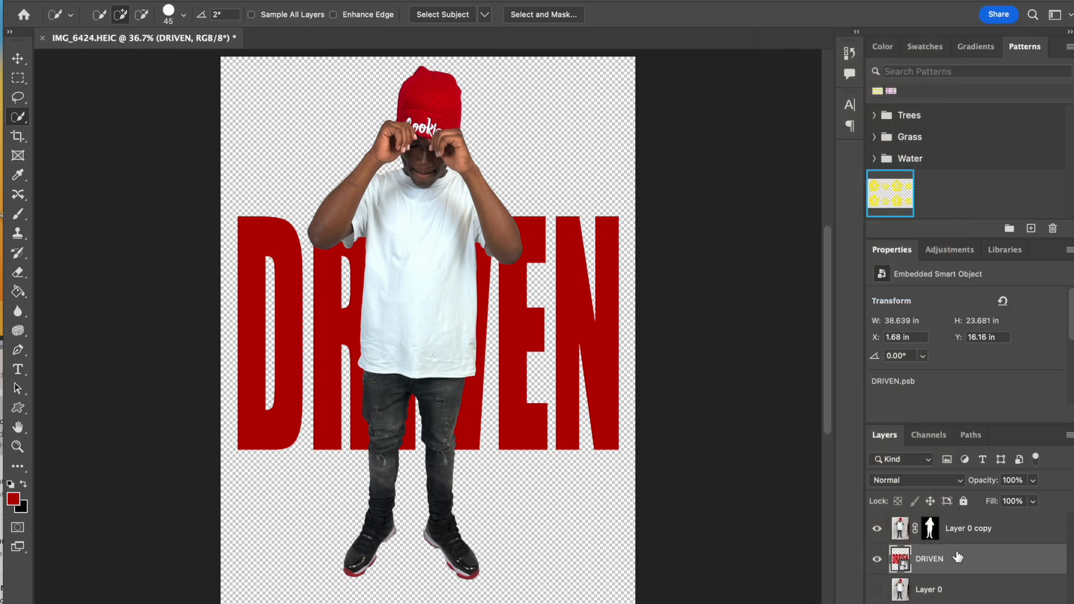
{"action": "mouse_move", "coordinate": [955, 558]}
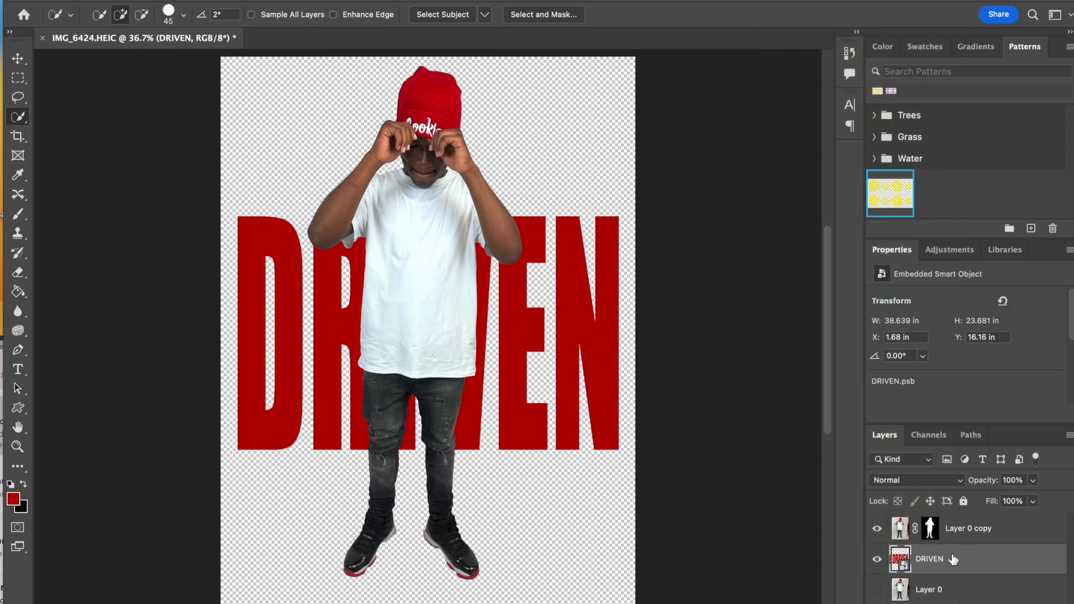
Step: Duplicate the DRIVEN smart object so a copy sits above the cut-out boy
{"action": "right_click", "coordinate": [928, 558]}
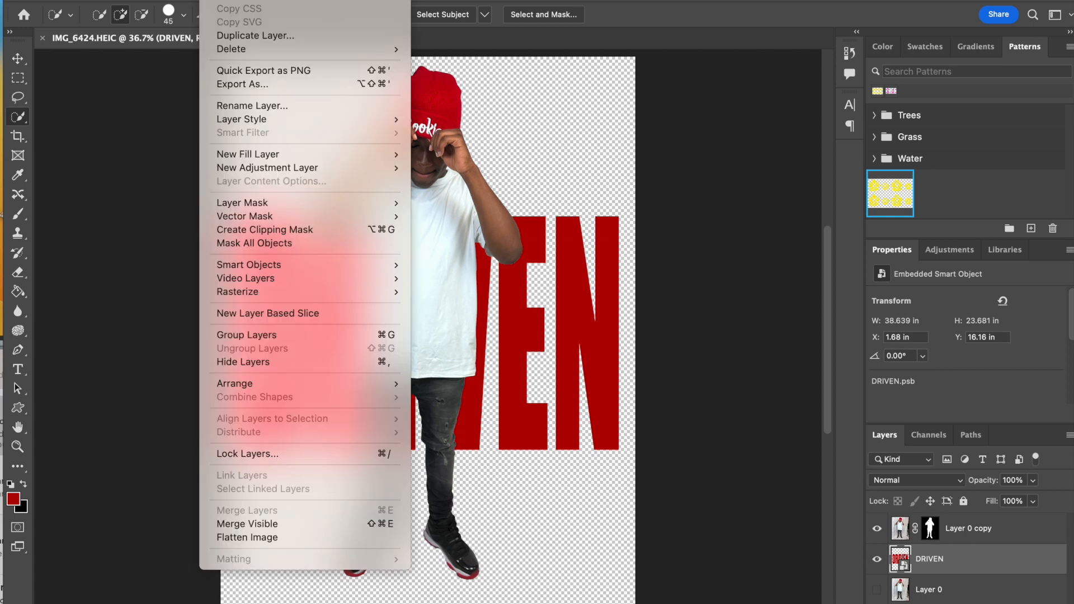
{"action": "left_click", "coordinate": [255, 36]}
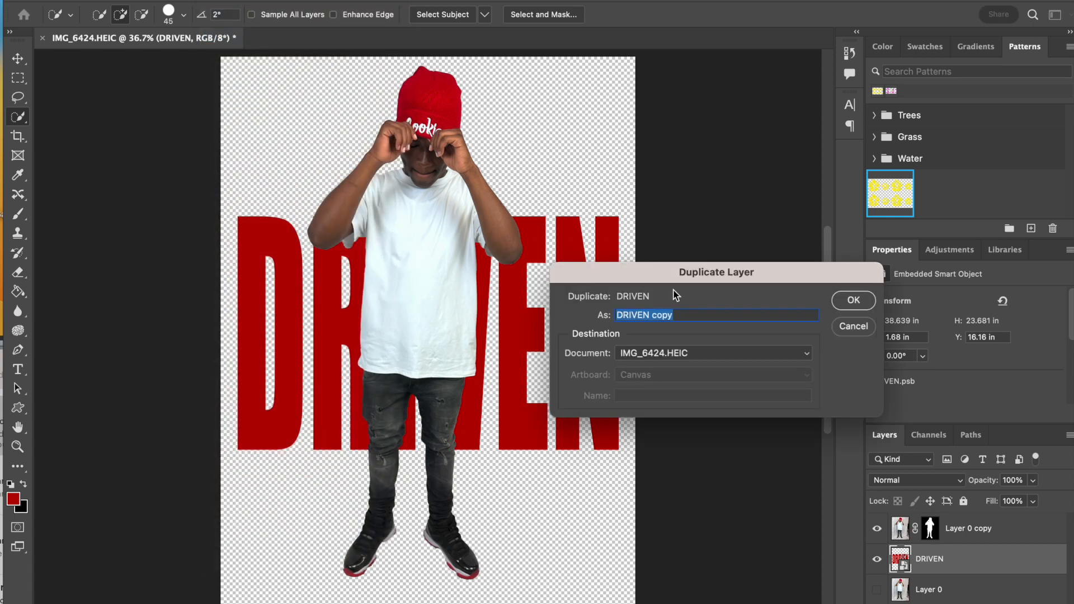
{"action": "left_click", "coordinate": [853, 300]}
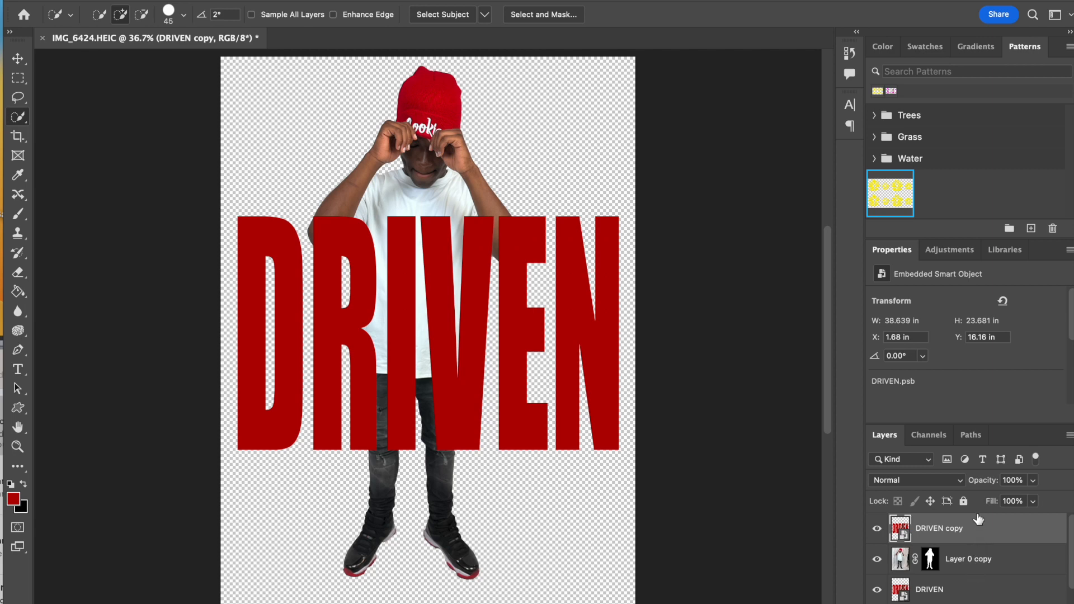
{"action": "mouse_move", "coordinate": [962, 591]}
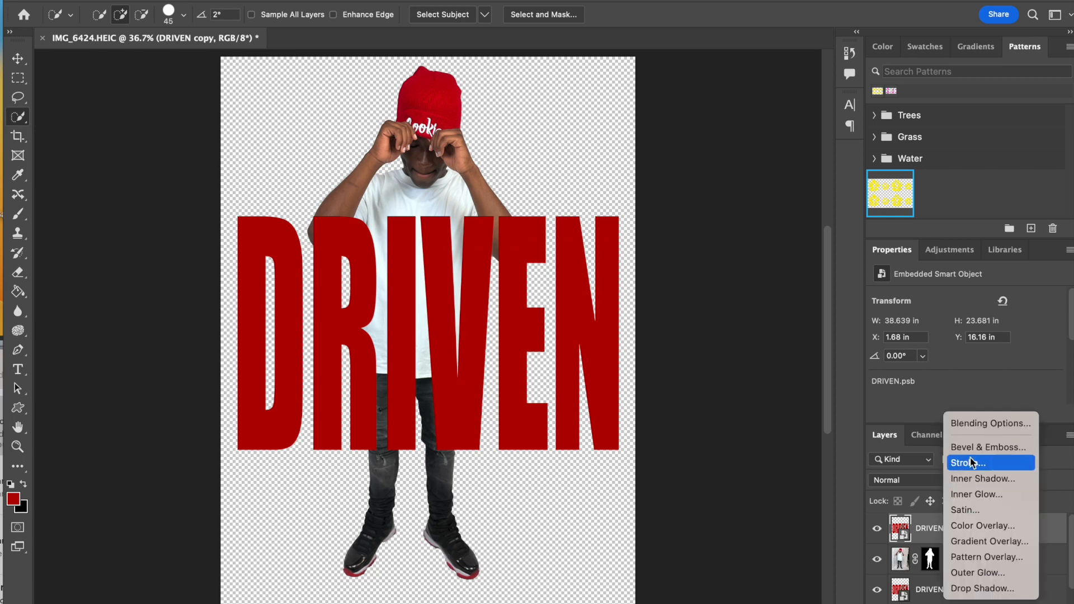
Step: Apply a 15 px inside stroke in dark red a4000b to the DRIVEN copy
{"action": "left_click", "coordinate": [967, 463]}
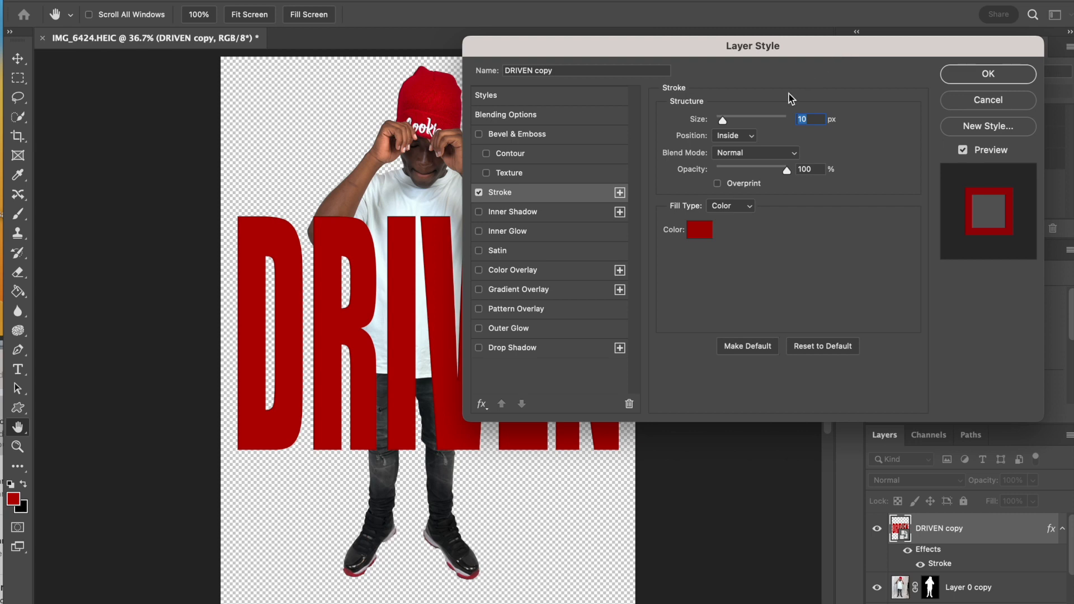
{"action": "mouse_move", "coordinate": [20, 176]}
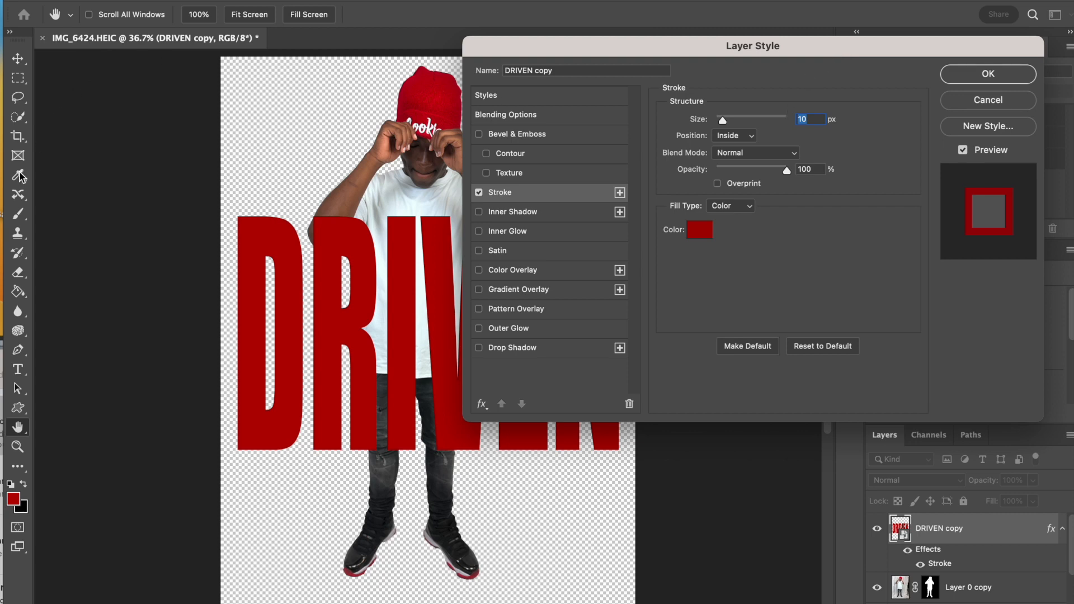
{"action": "left_click", "coordinate": [699, 230]}
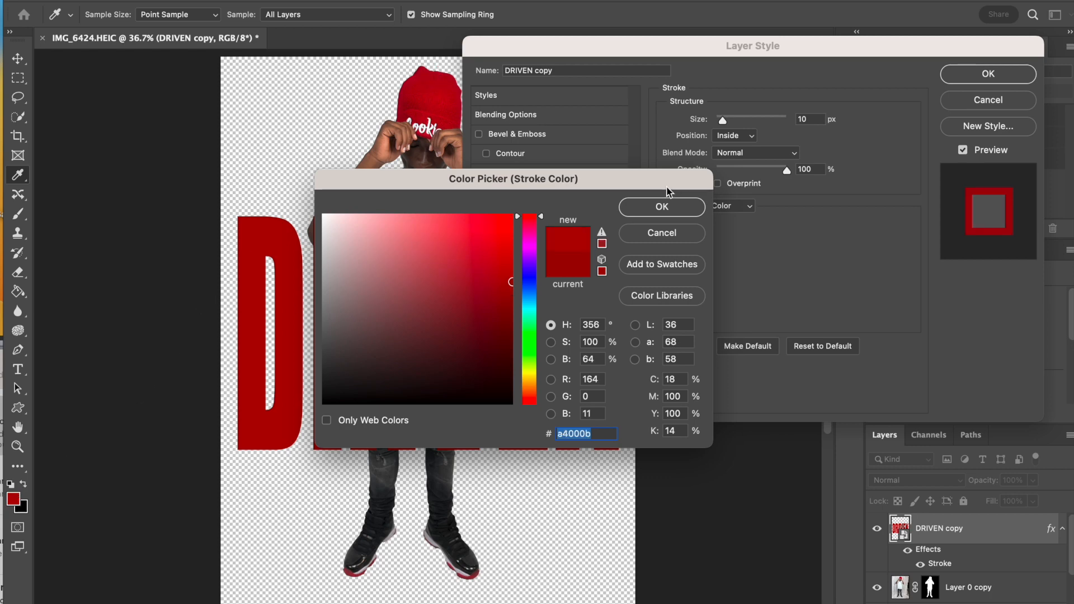
{"action": "left_click", "coordinate": [661, 207]}
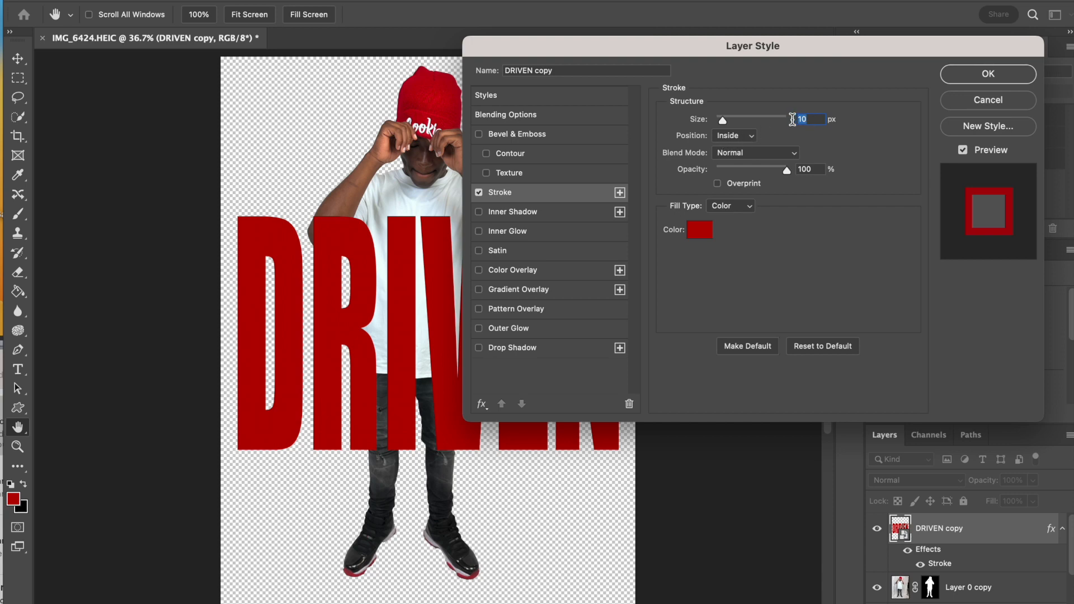
{"action": "type", "text": "15"}
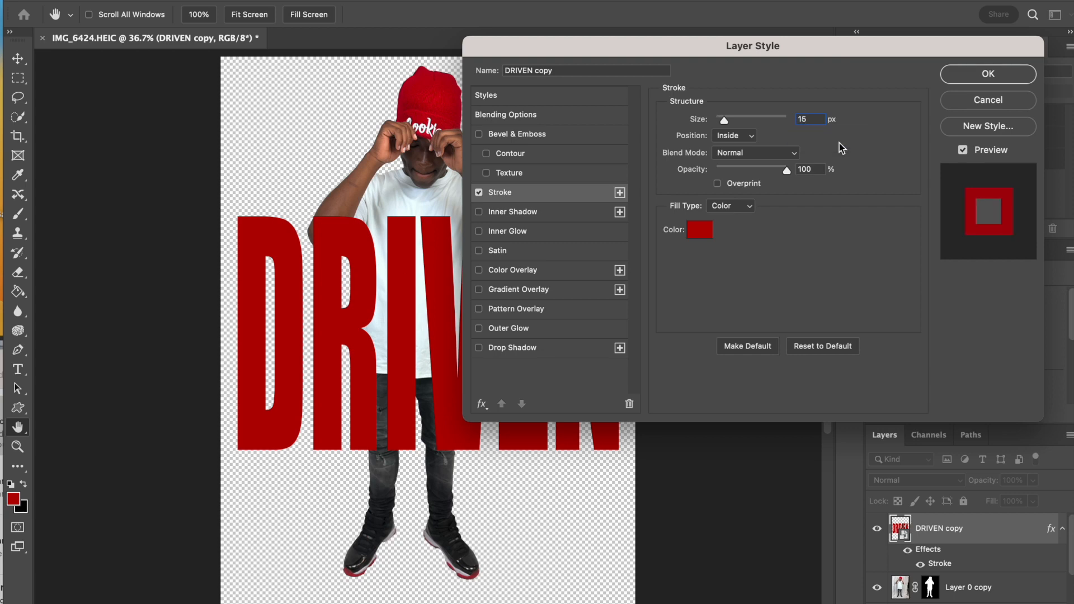
{"action": "mouse_move", "coordinate": [925, 98]}
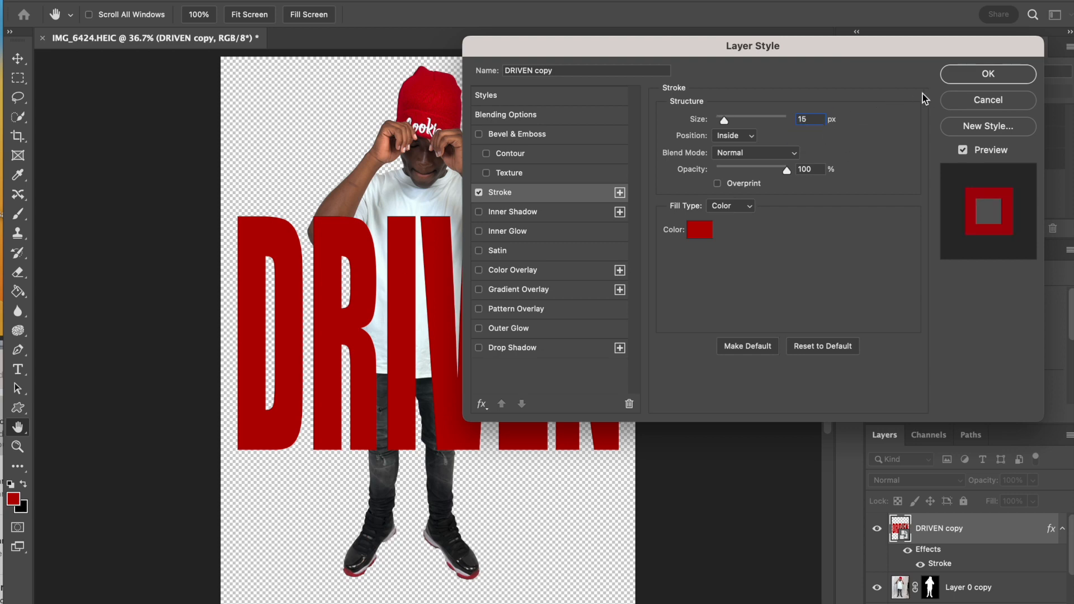
{"action": "left_click", "coordinate": [987, 74]}
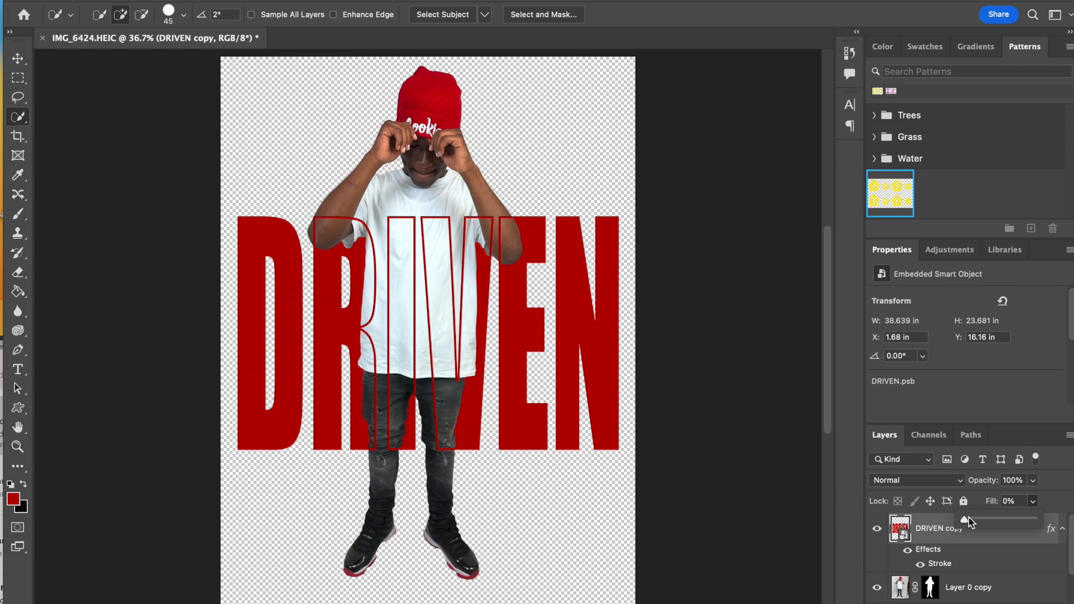
{"action": "mouse_move", "coordinate": [963, 558]}
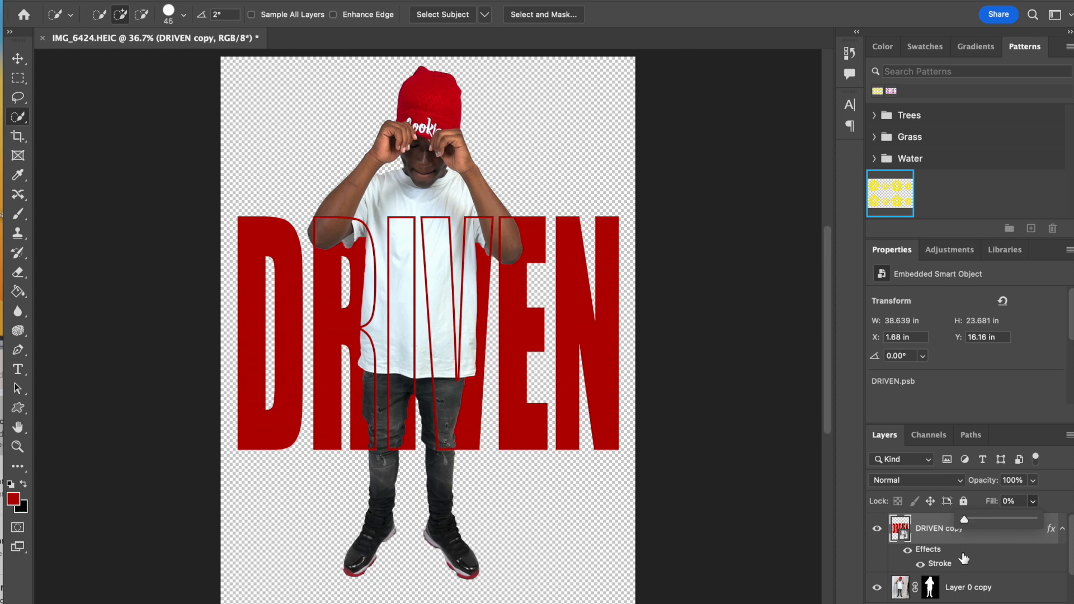
{"action": "mouse_move", "coordinate": [964, 564]}
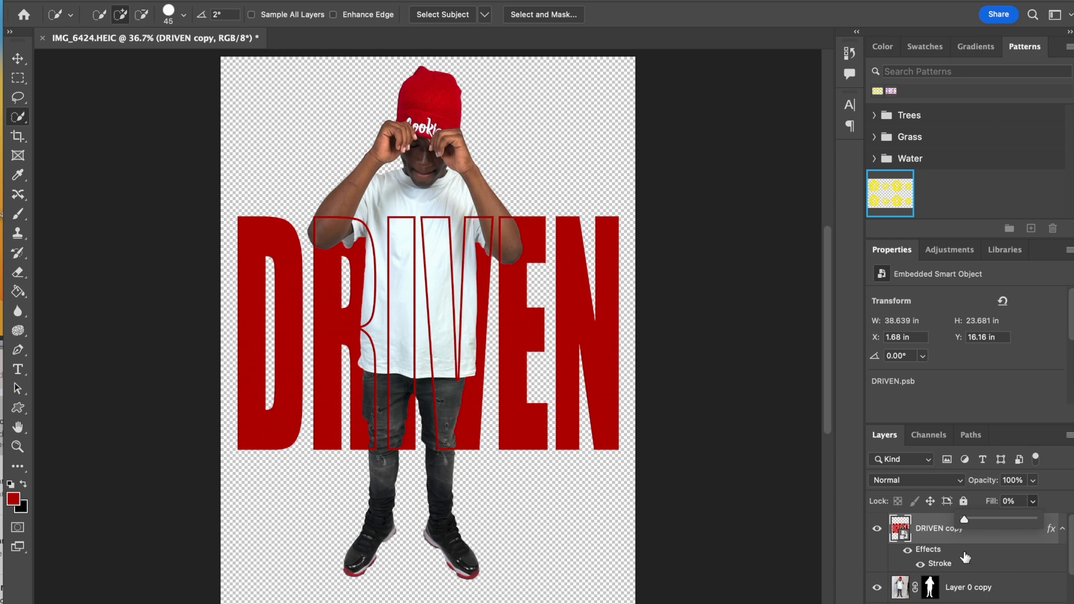
{"action": "mouse_move", "coordinate": [1019, 537]}
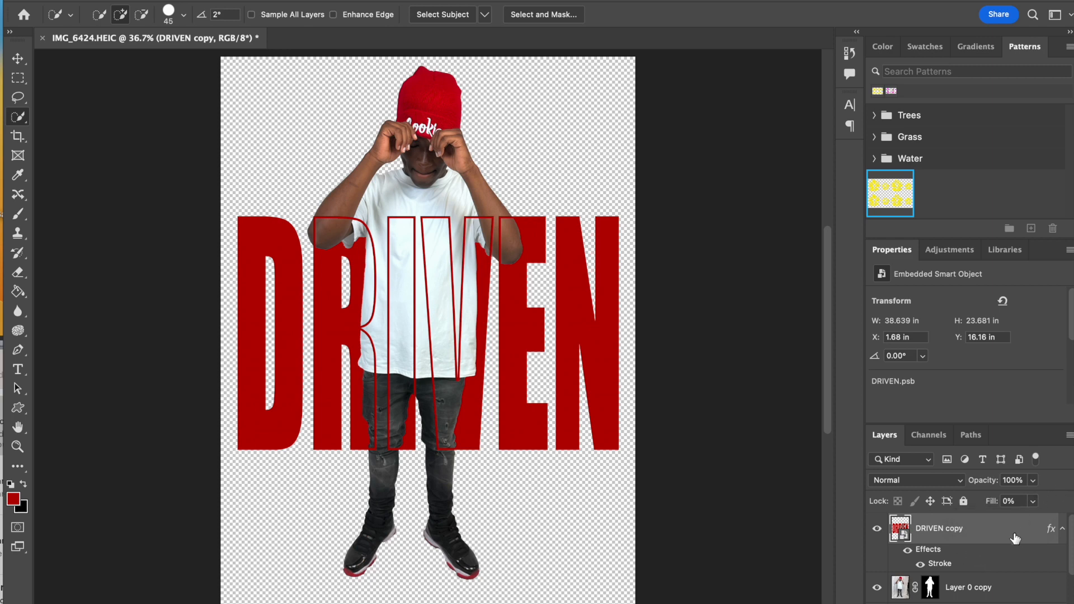
{"action": "mouse_move", "coordinate": [1006, 531]}
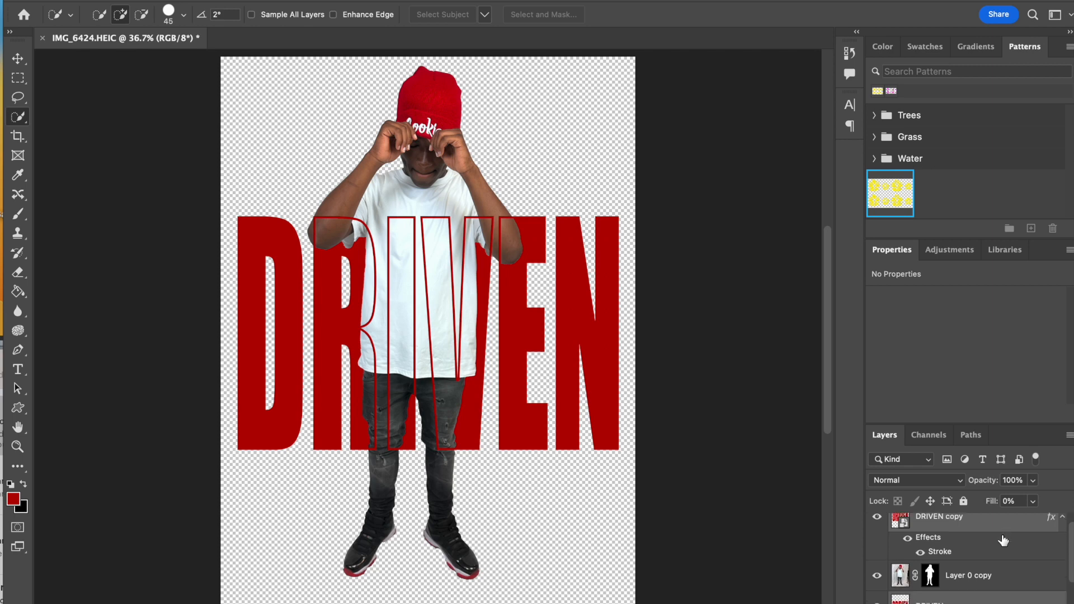
{"action": "mouse_move", "coordinate": [1002, 533]}
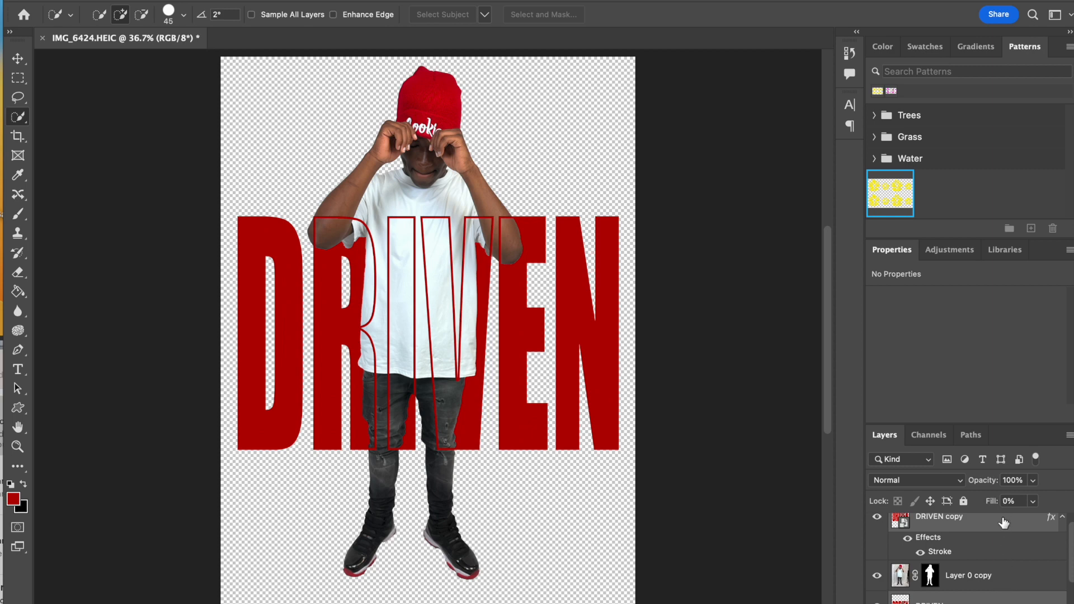
Step: Drag the linked DRIVEN words higher on the canvas with the Move tool
{"action": "scroll", "scroll_direction": "down", "scroll_amount": 3}
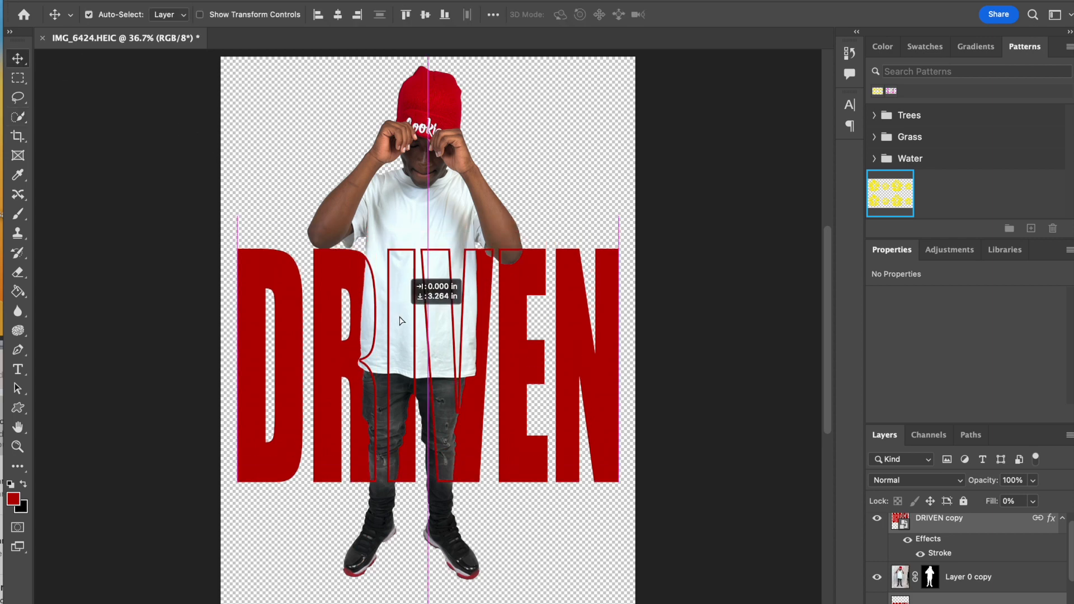
{"action": "left_click_drag", "start_coordinate": [401, 321], "coordinate": [400, 269]}
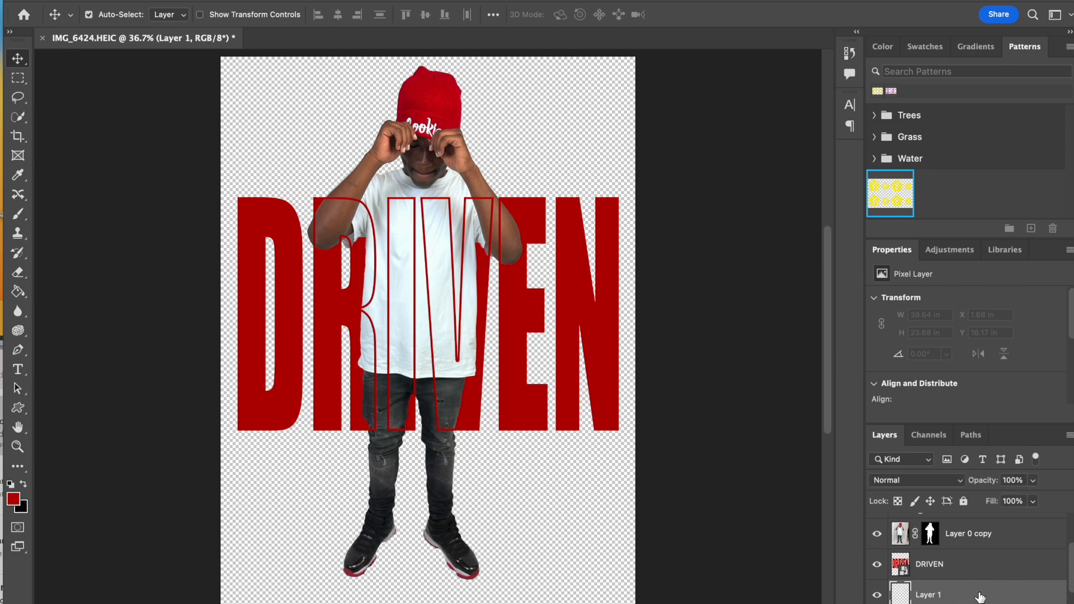
Step: Rename the new empty bottom layer to Background
{"action": "double_click", "coordinate": [928, 595]}
{"action": "type", "text": "Background"}
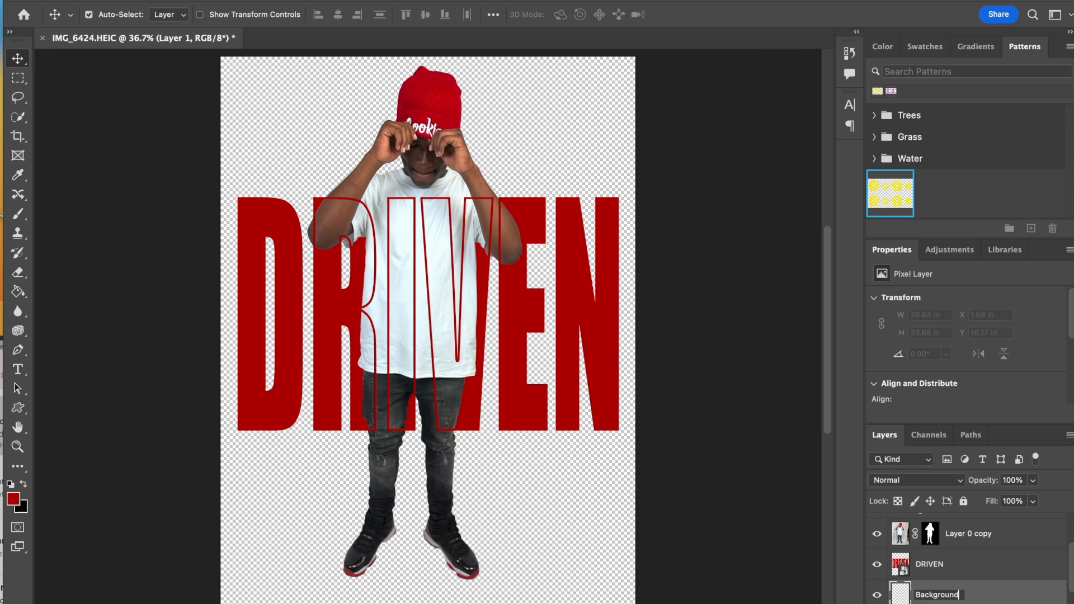
{"action": "left_click", "coordinate": [937, 595]}
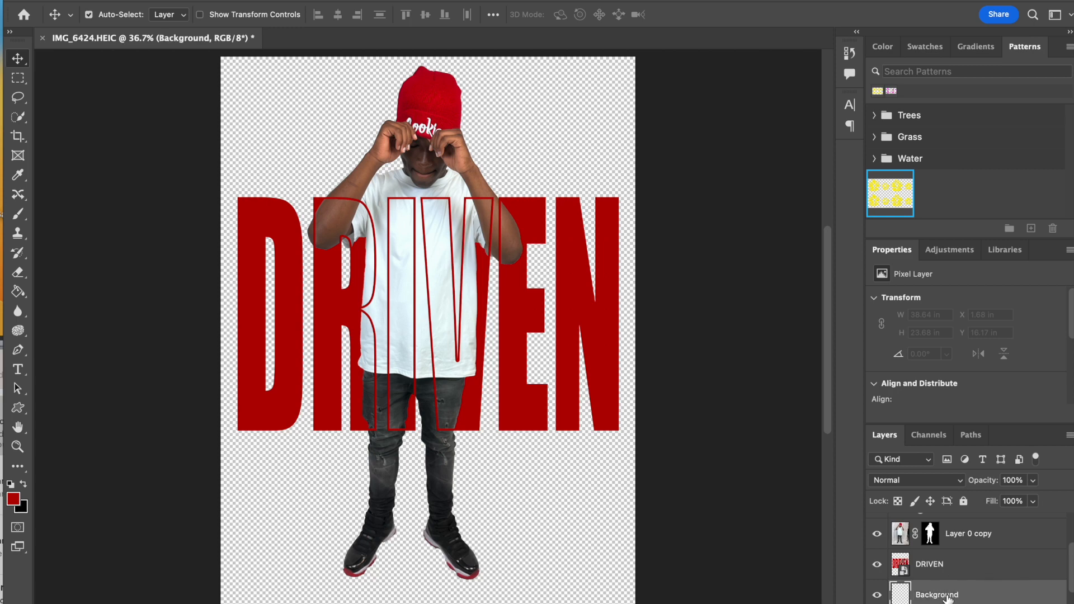